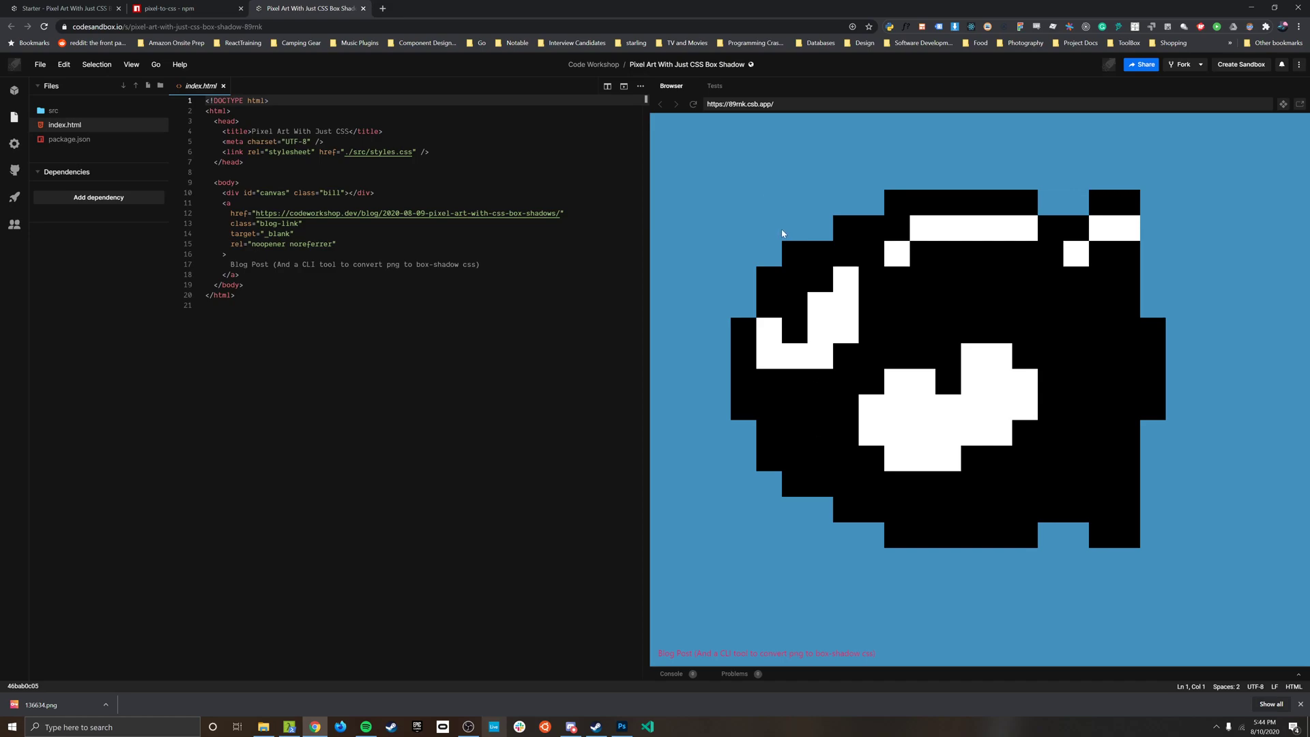
mouse_move(715, 156)
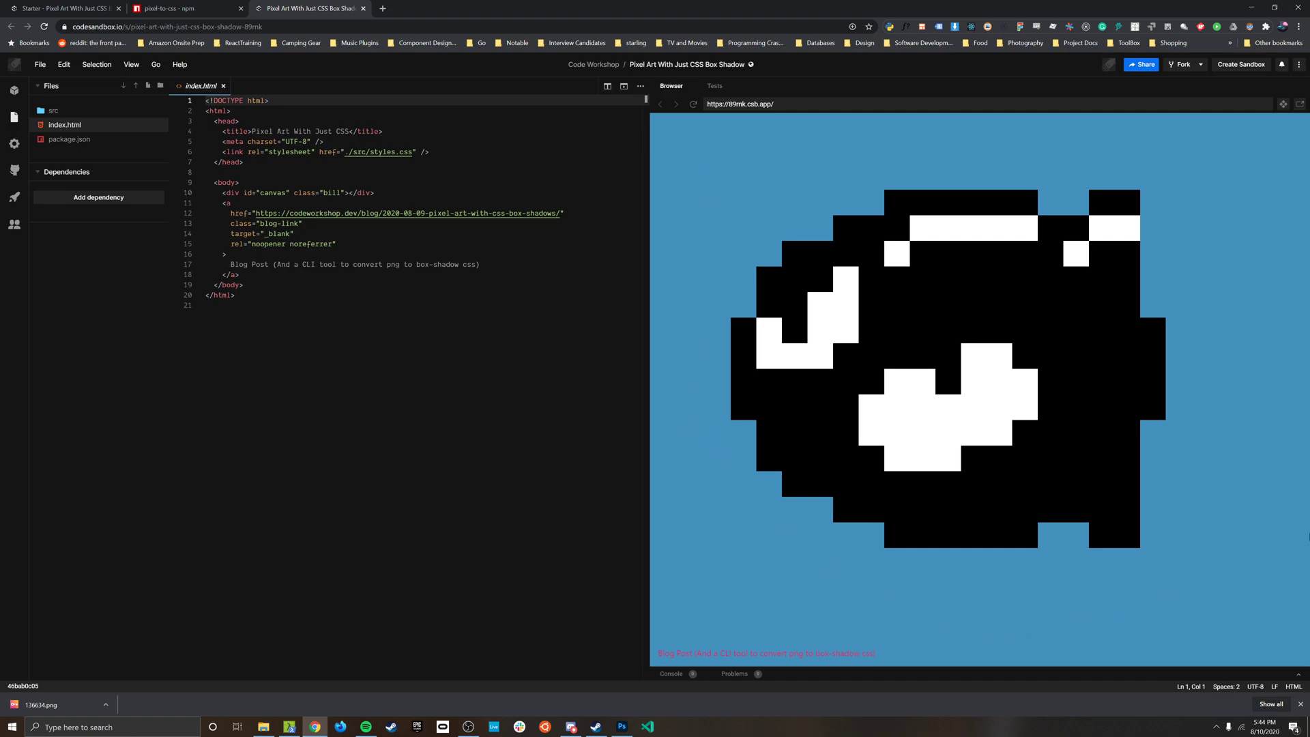
mouse_move(950, 261)
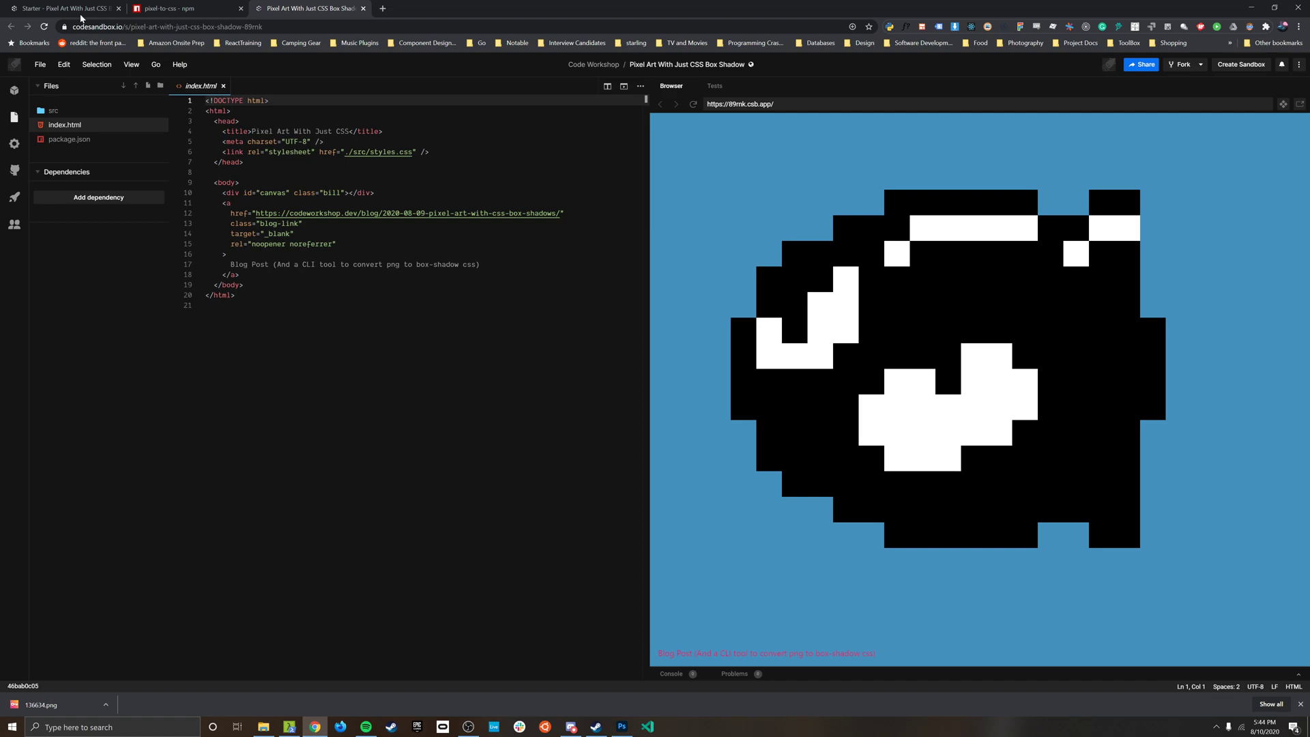
mouse_move(1024, 316)
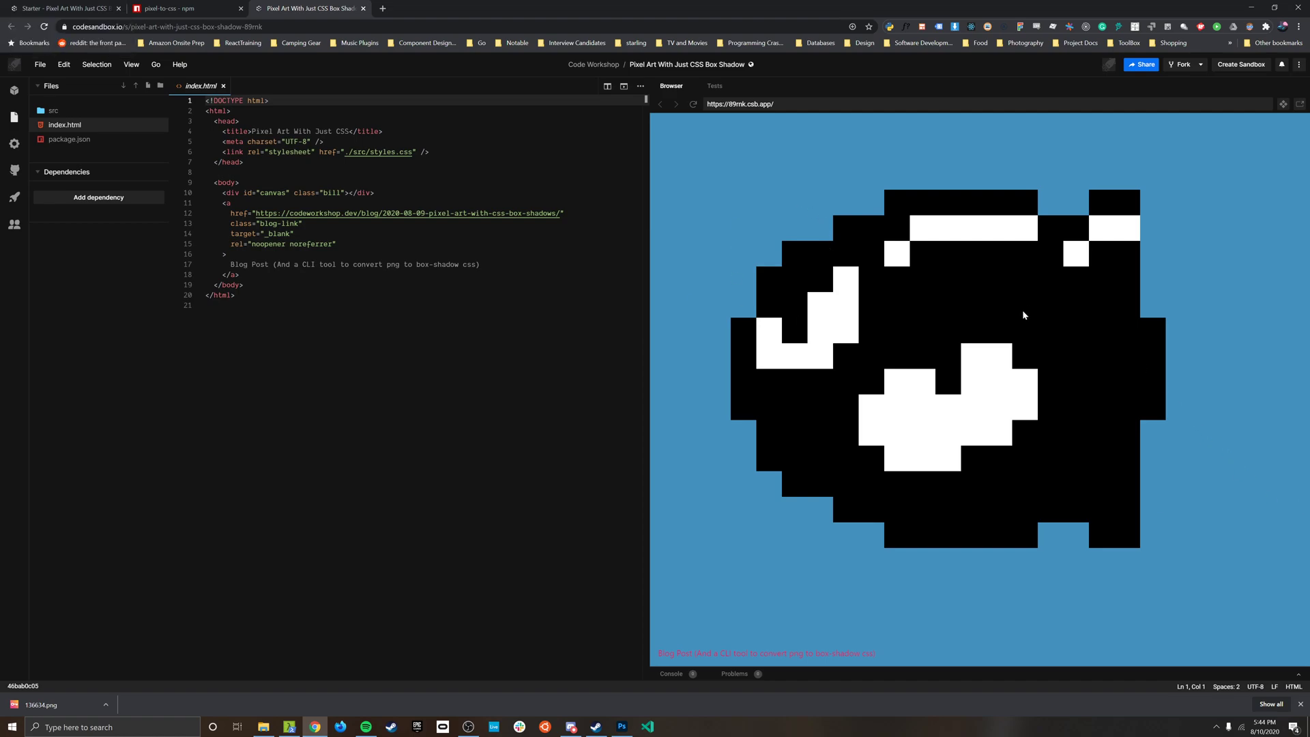
mouse_move(1028, 303)
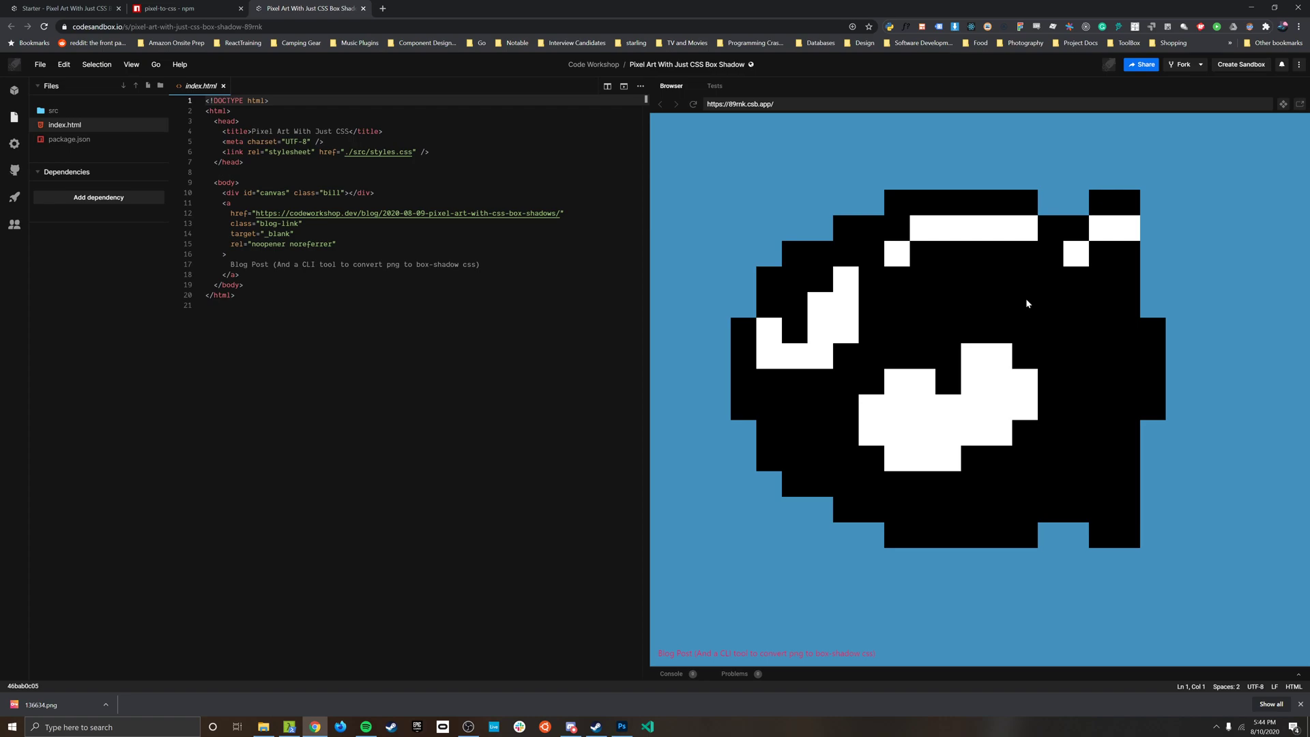
mouse_move(917, 254)
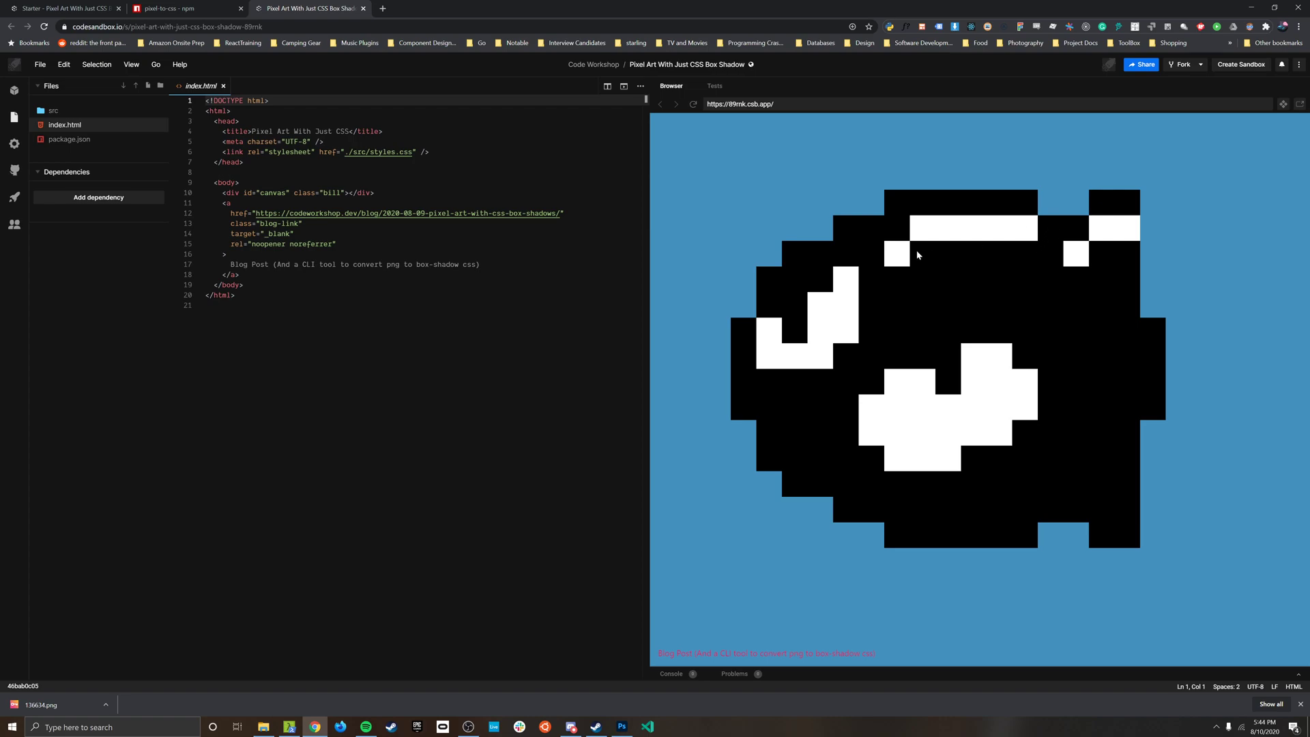
mouse_move(865, 206)
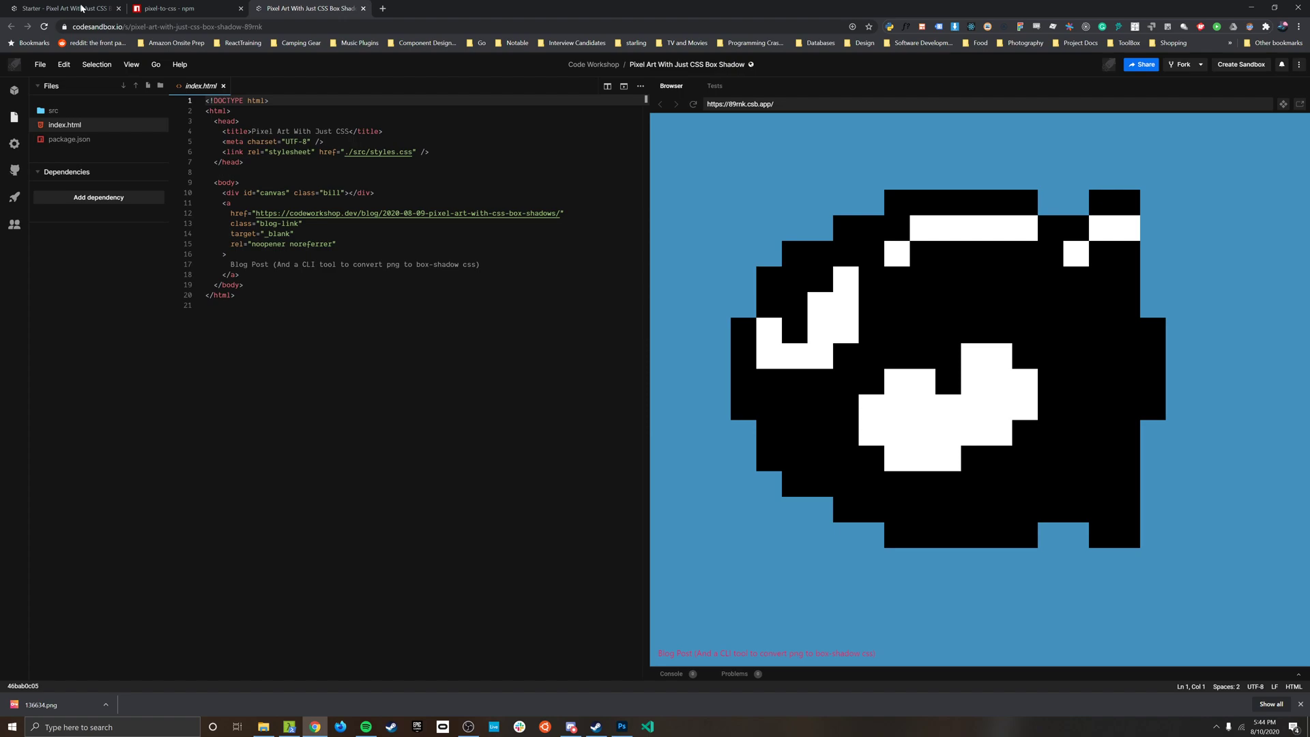
mouse_move(62, 7)
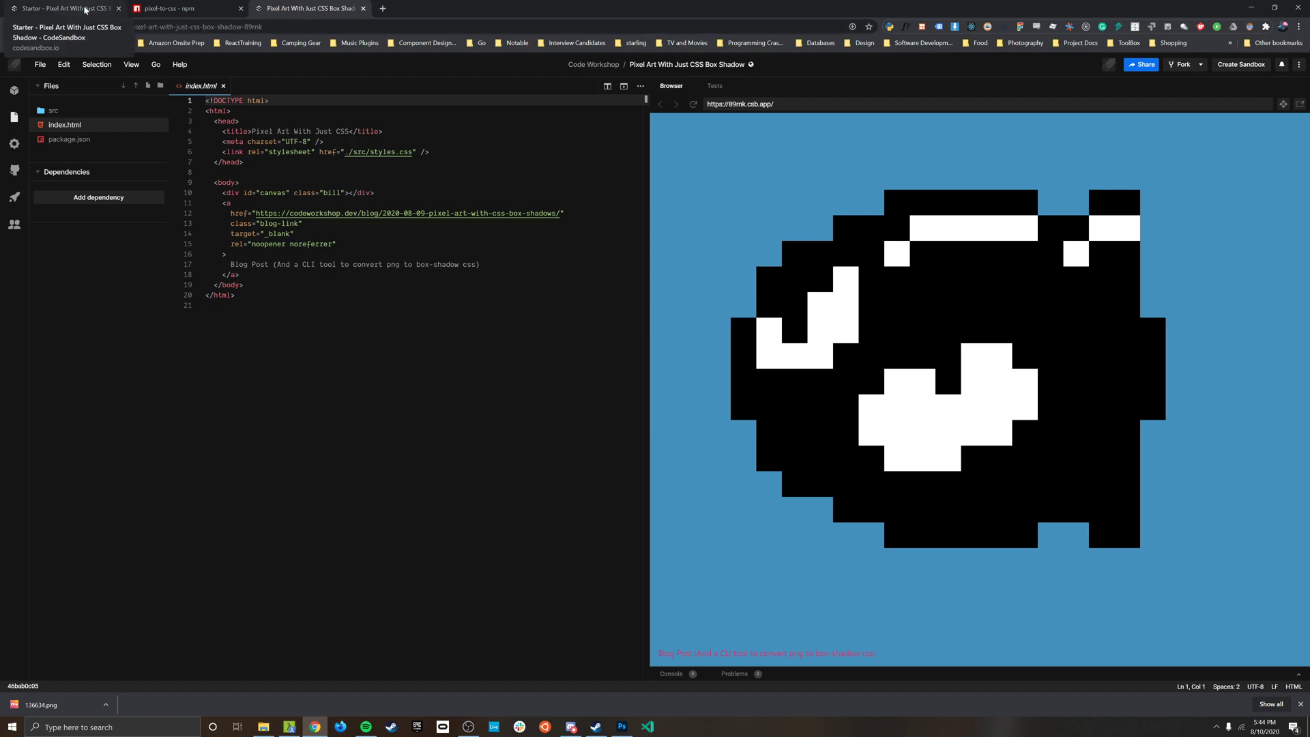
- Switch to the Starter sandbox tab and open styles.css with its #canvas rules
click(63, 8)
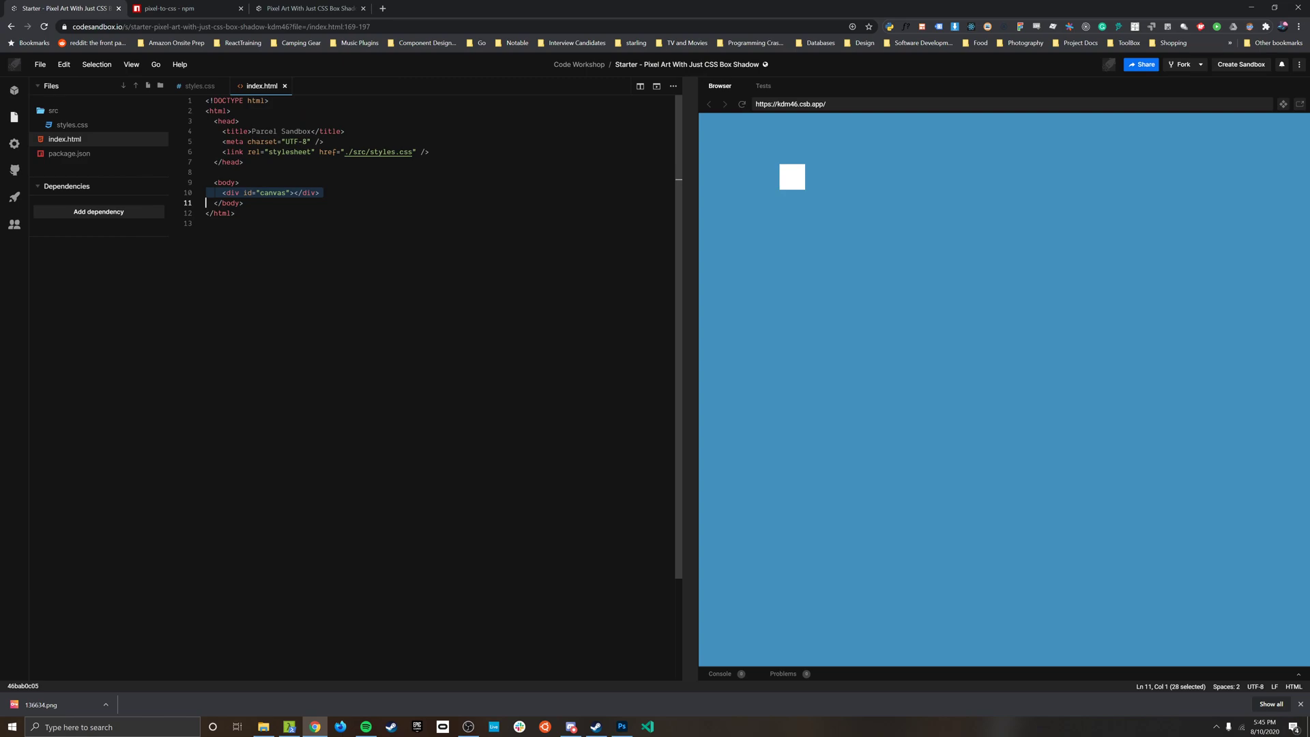
click(286, 193)
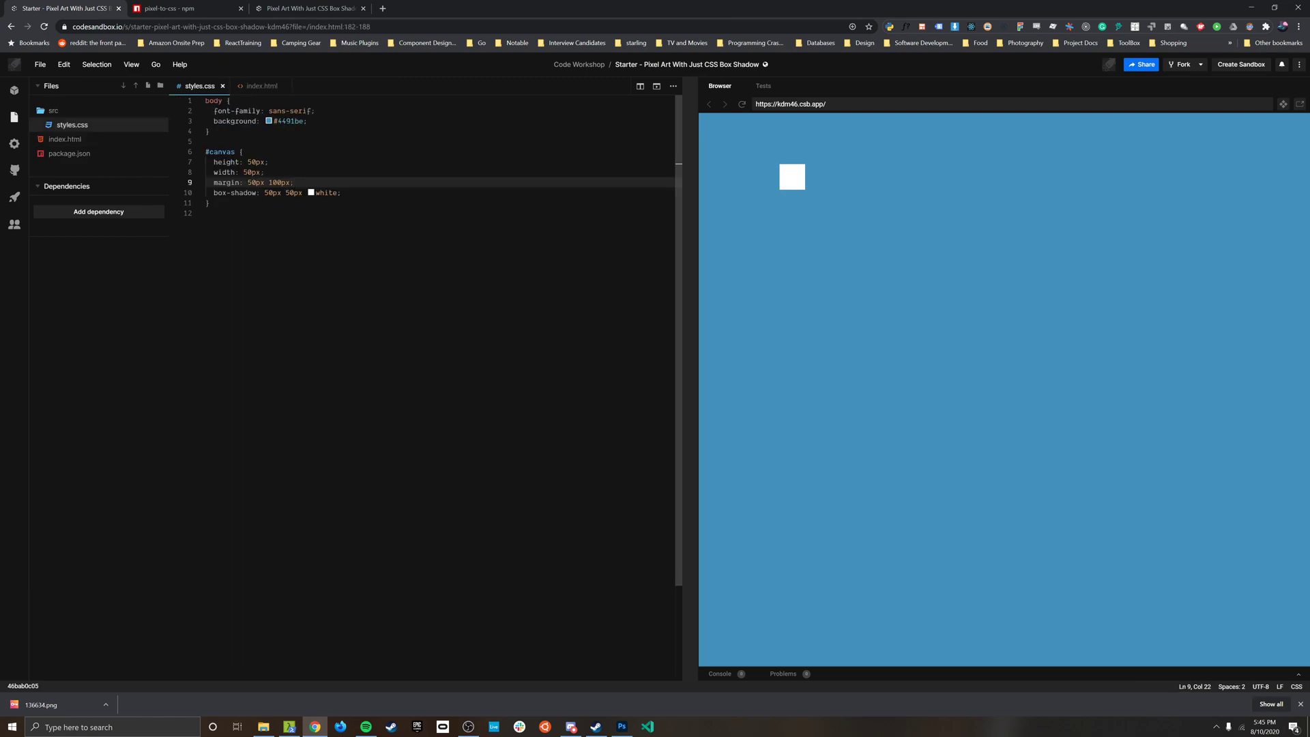
- Place the cursor on the box-shadow's 50px horizontal offset to edit it
click(250, 162)
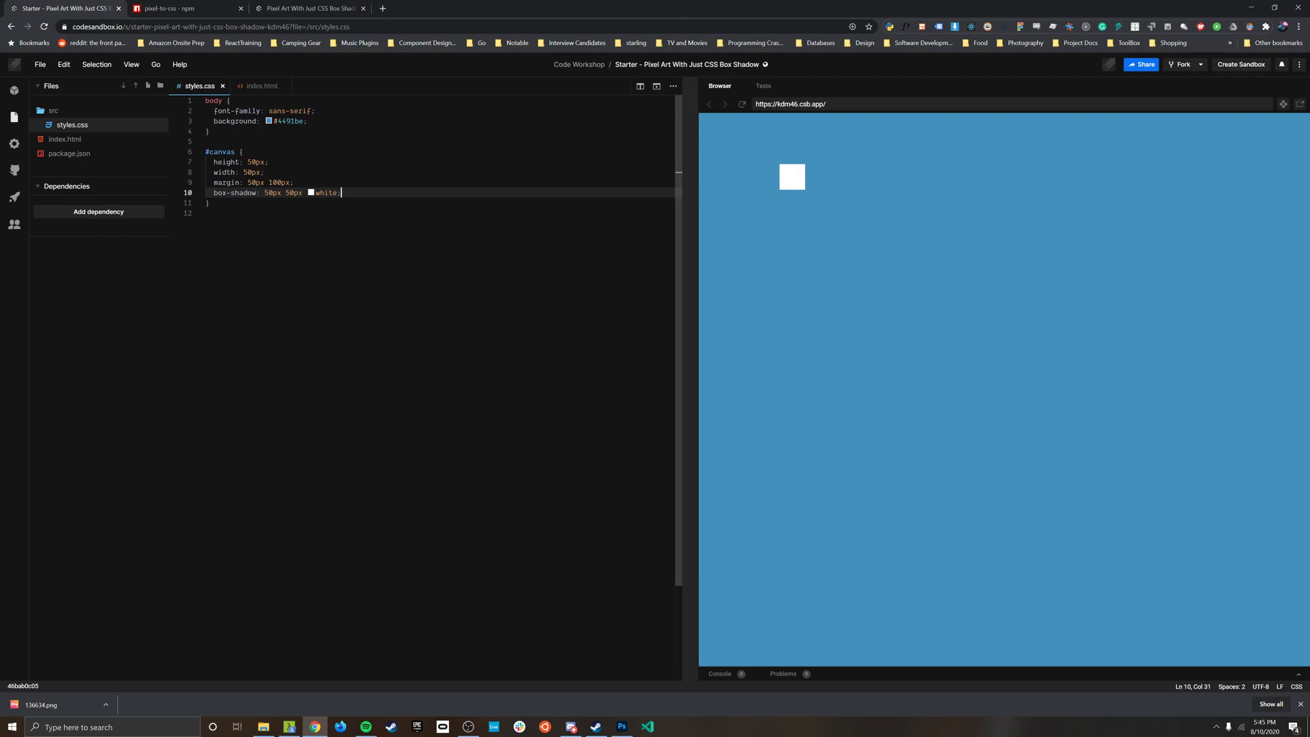
click(255, 192)
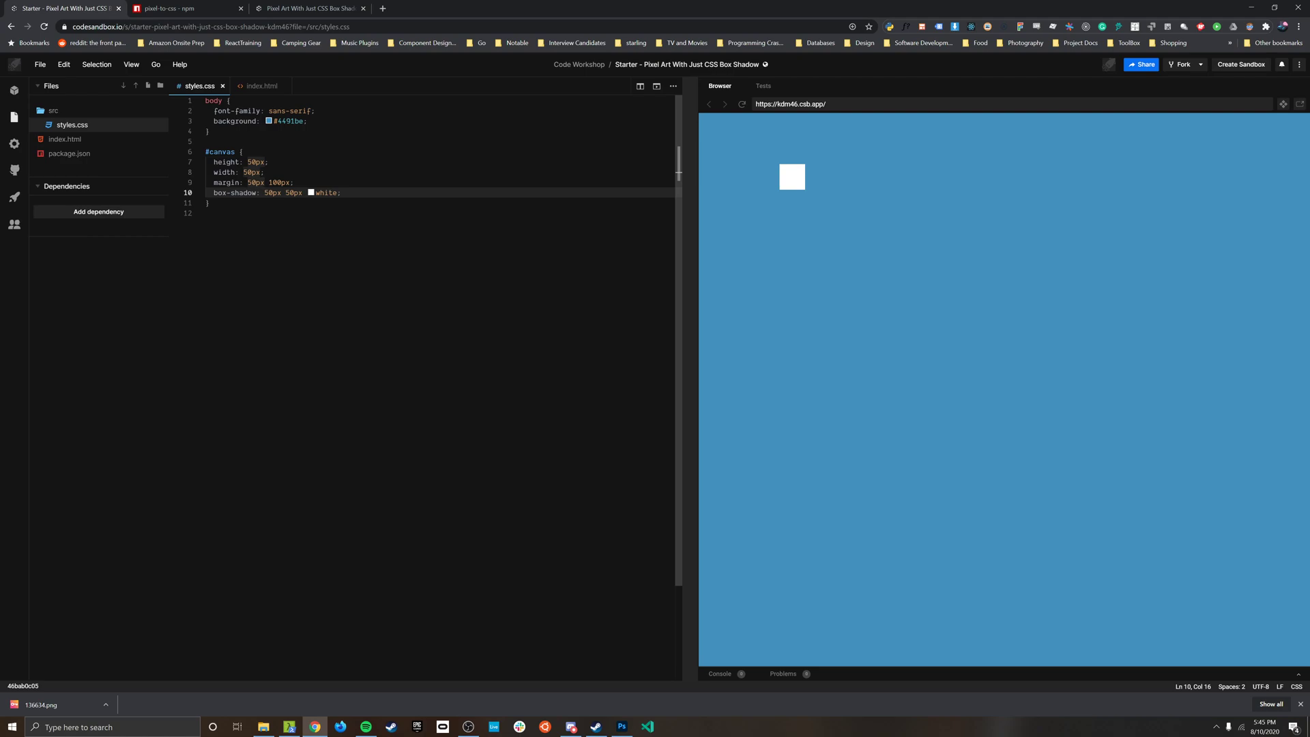
mouse_move(237, 192)
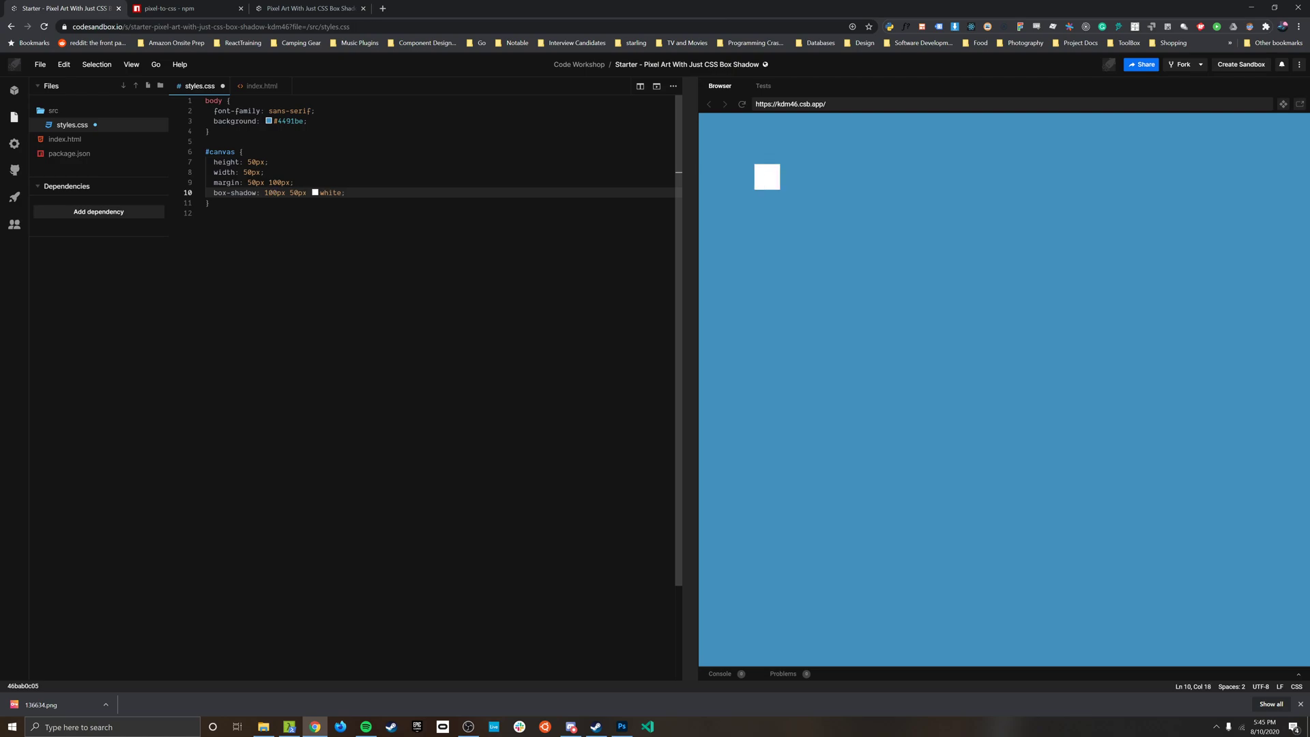
- Try box-shadow offsets of 200px and 350px, then select them to replace with 0px
text(200px)
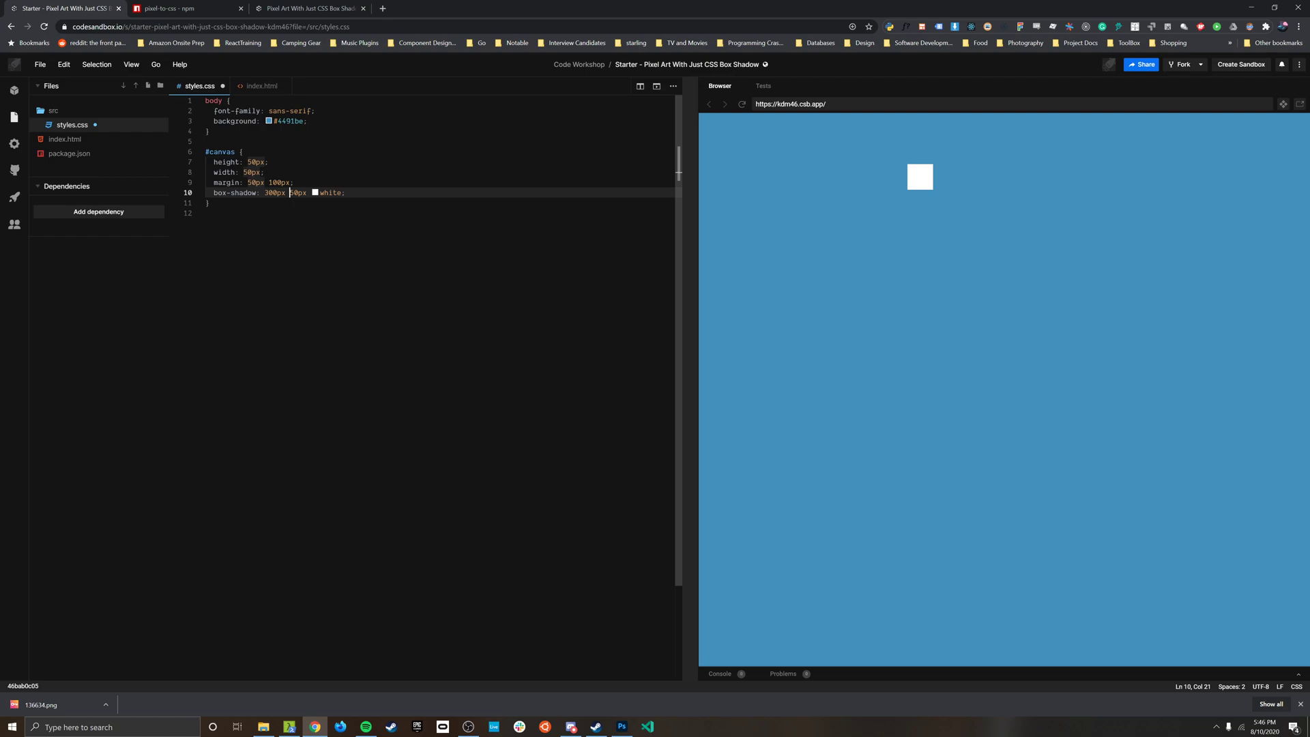
text(3)
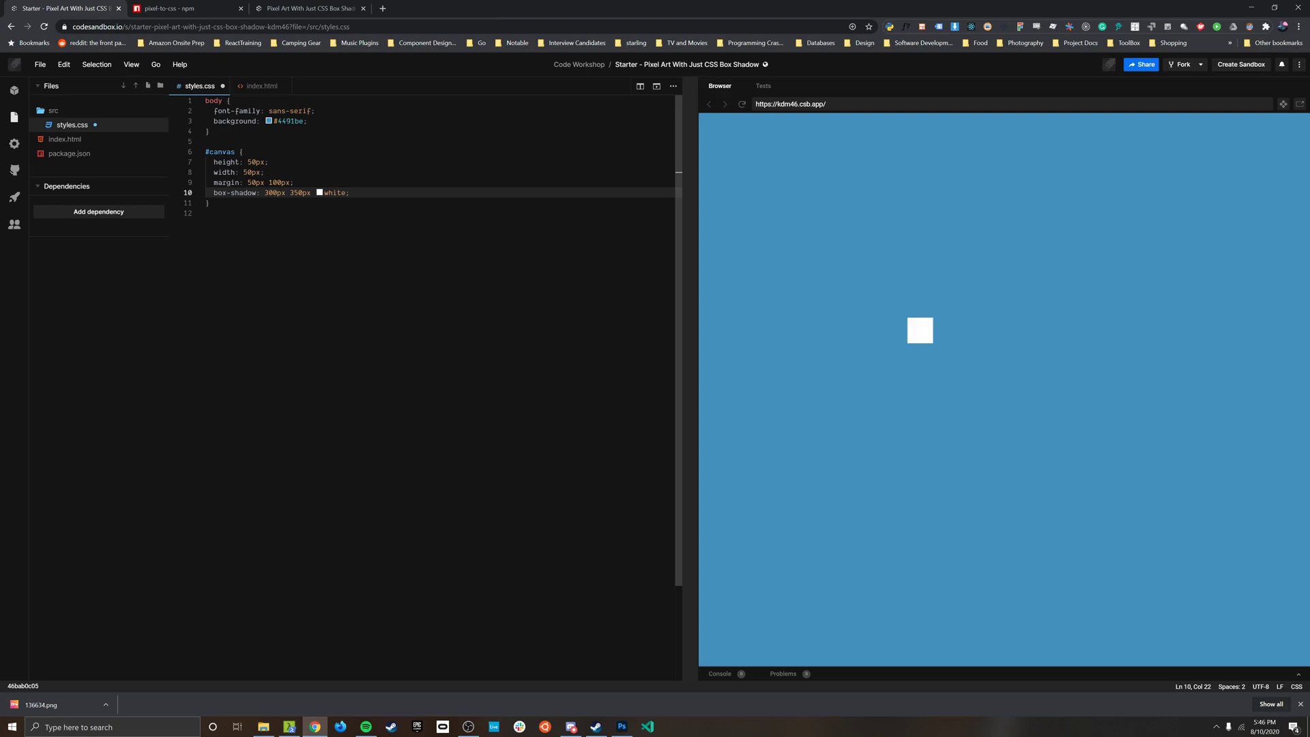
click(320, 193)
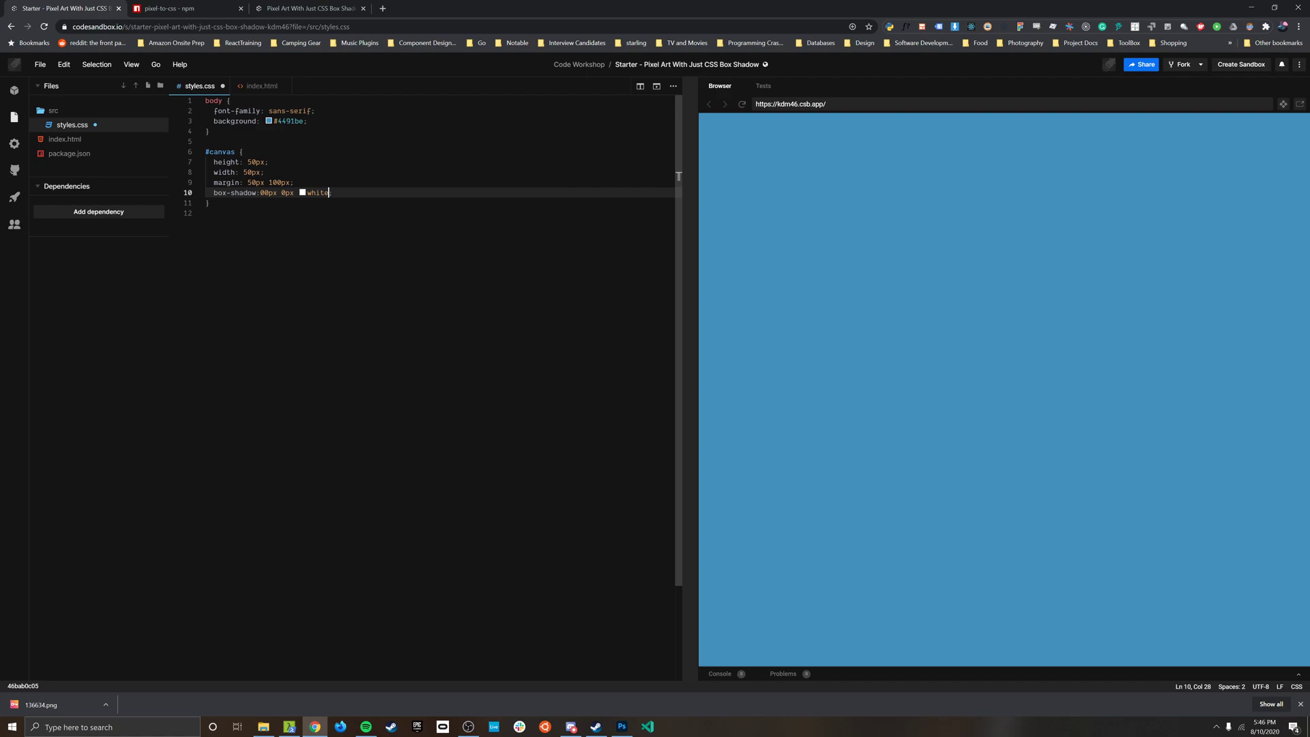
- Set box-shadow to '50px 0 white, 100px 0 black, 150px 50px red'
text(;)
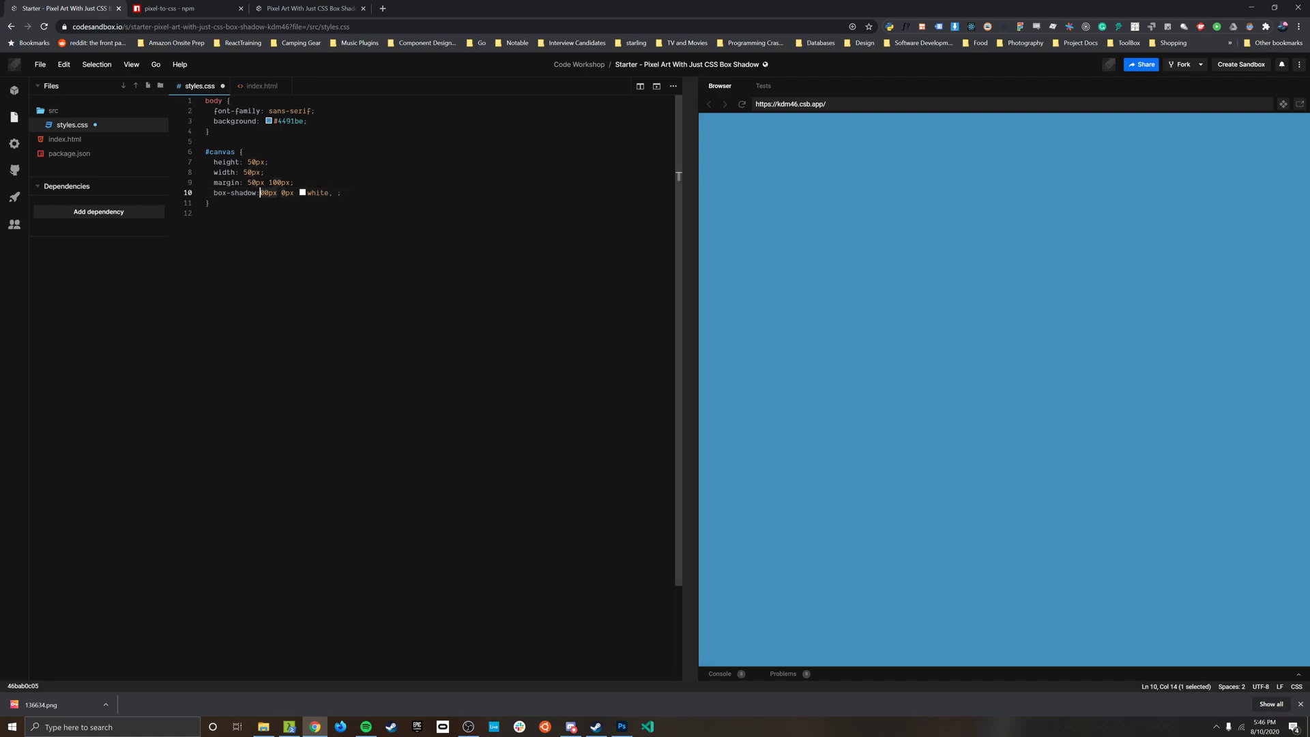
text(6)
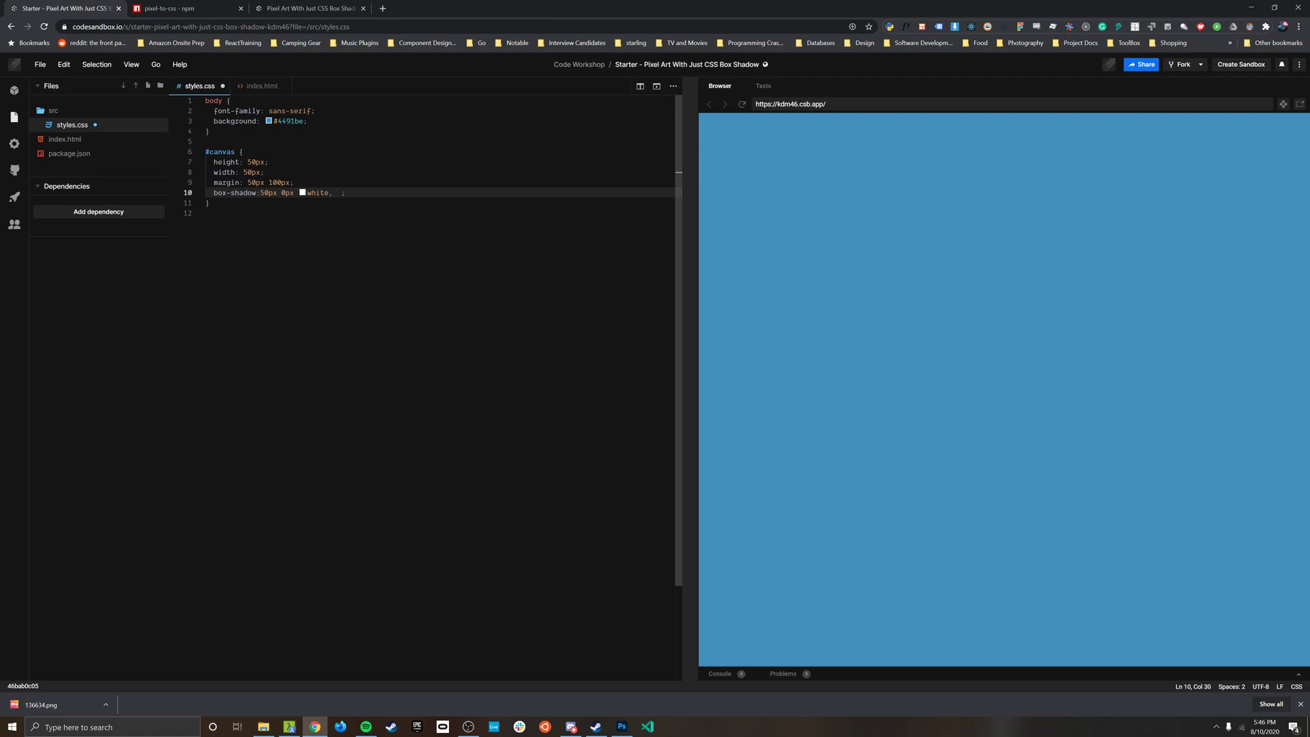
text(100px 0 black)
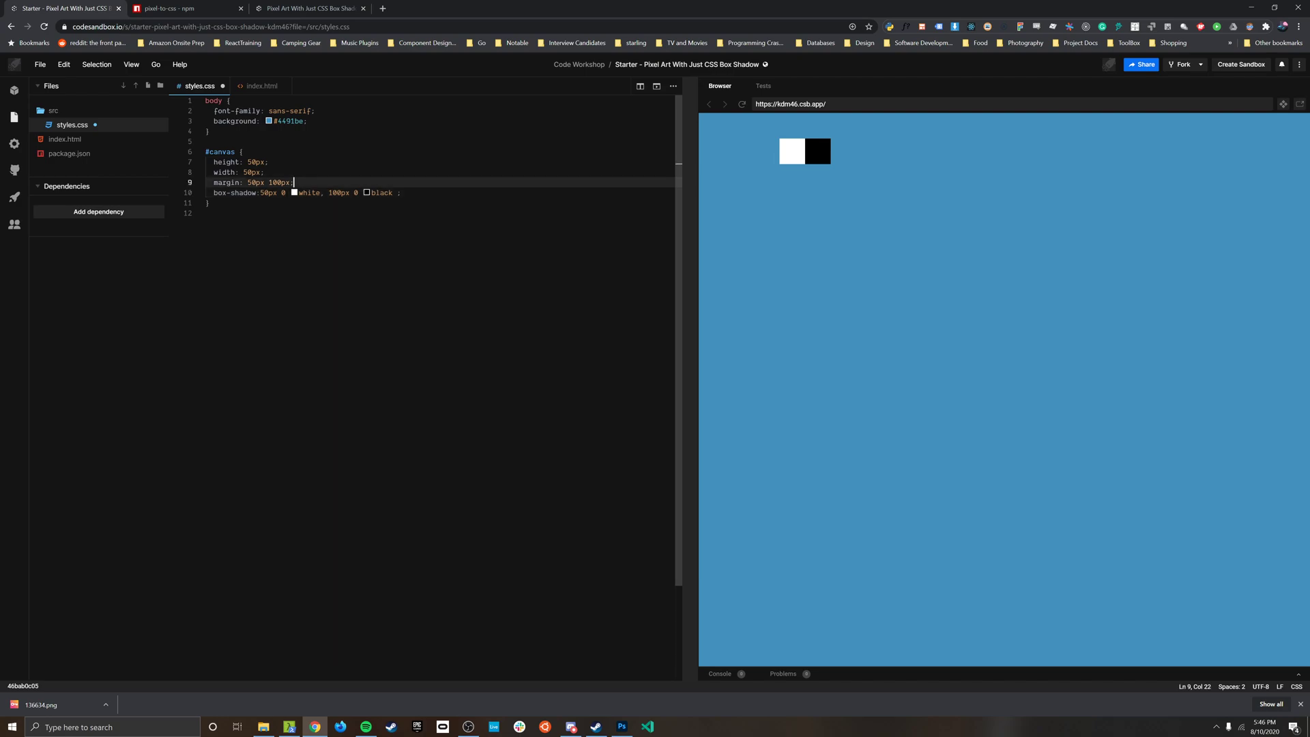
mouse_move(786, 157)
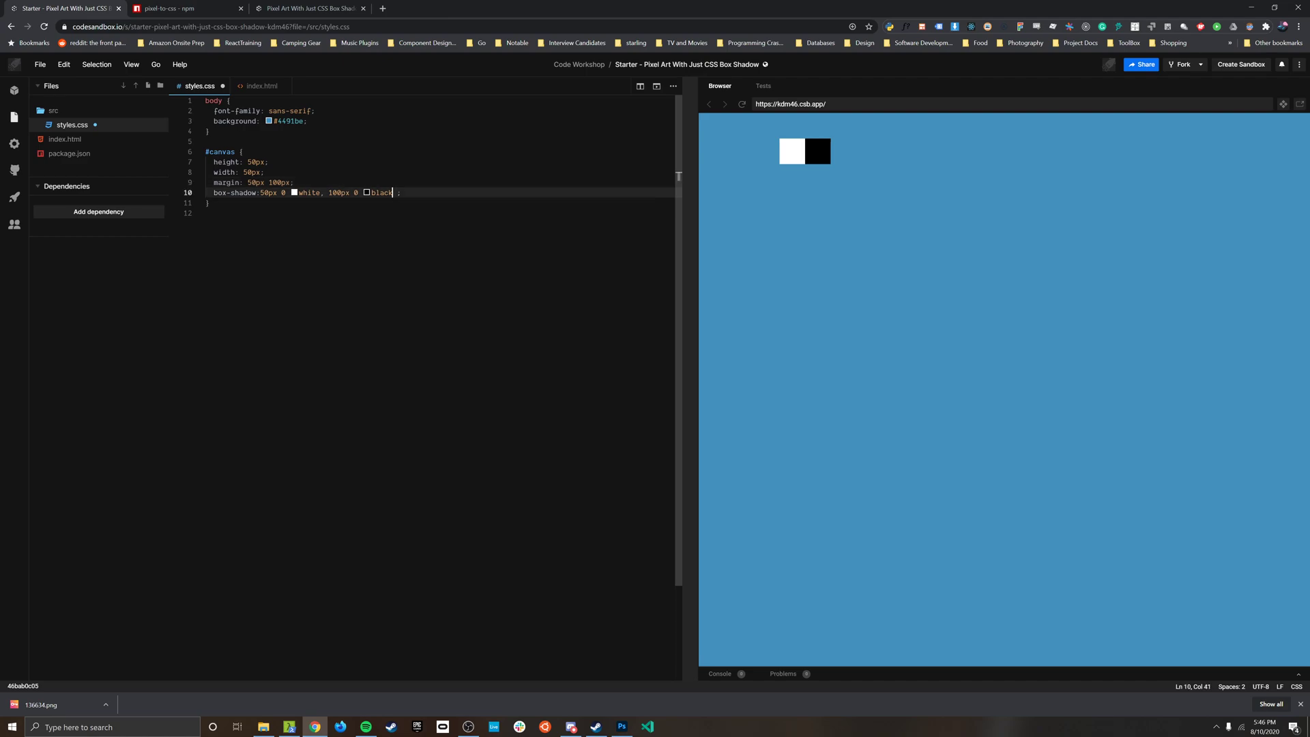
text(, 150)
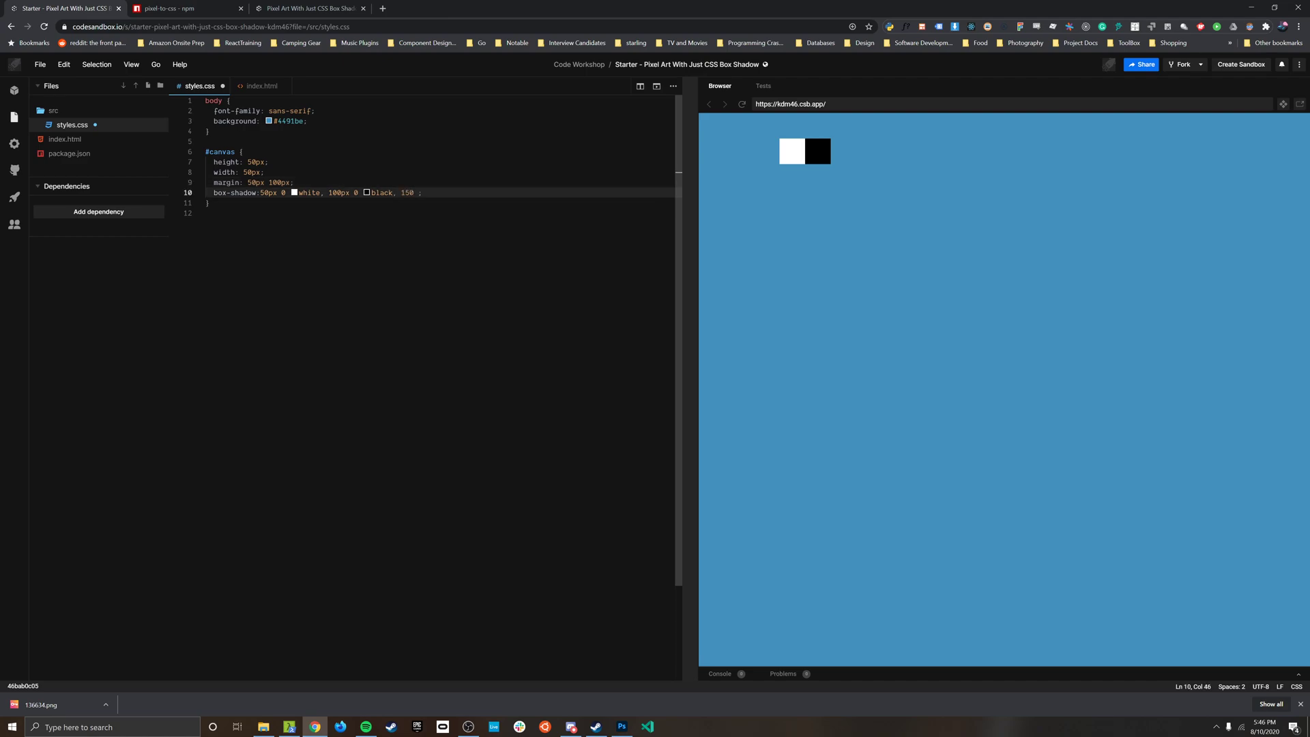
text(50px red)
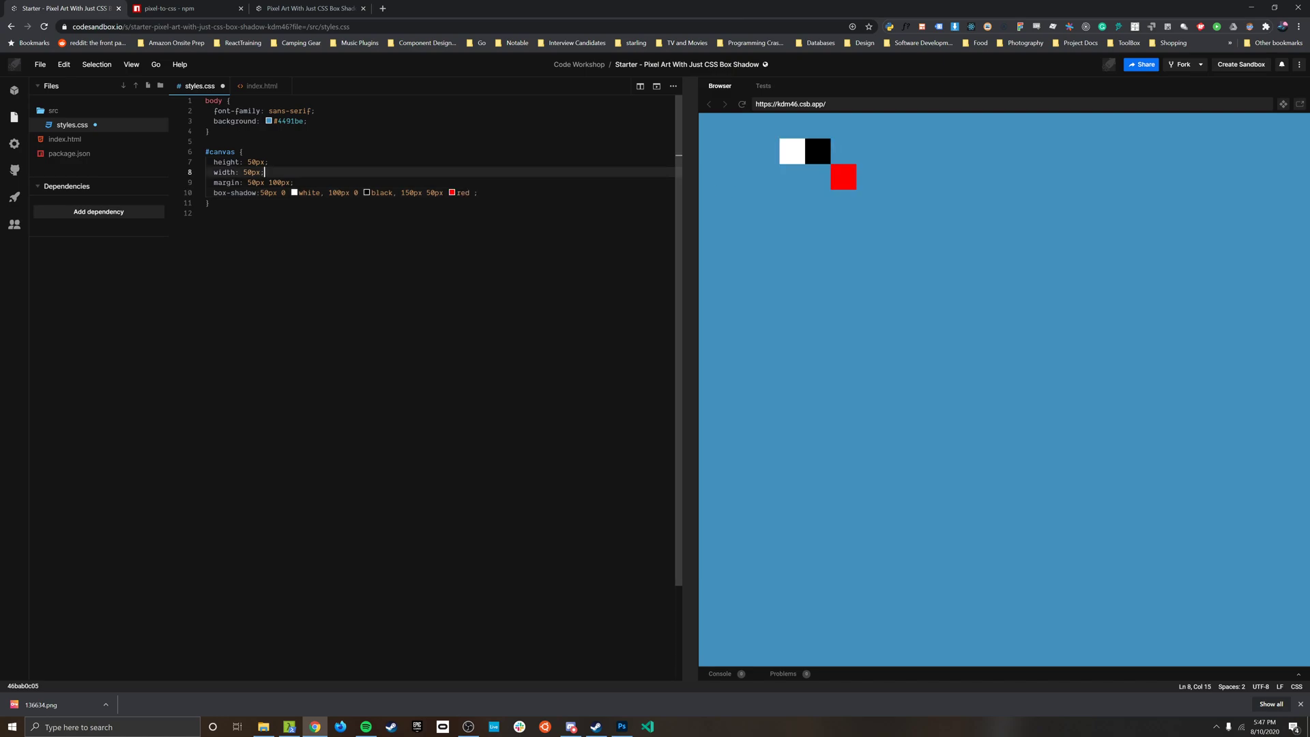
mouse_move(772, 293)
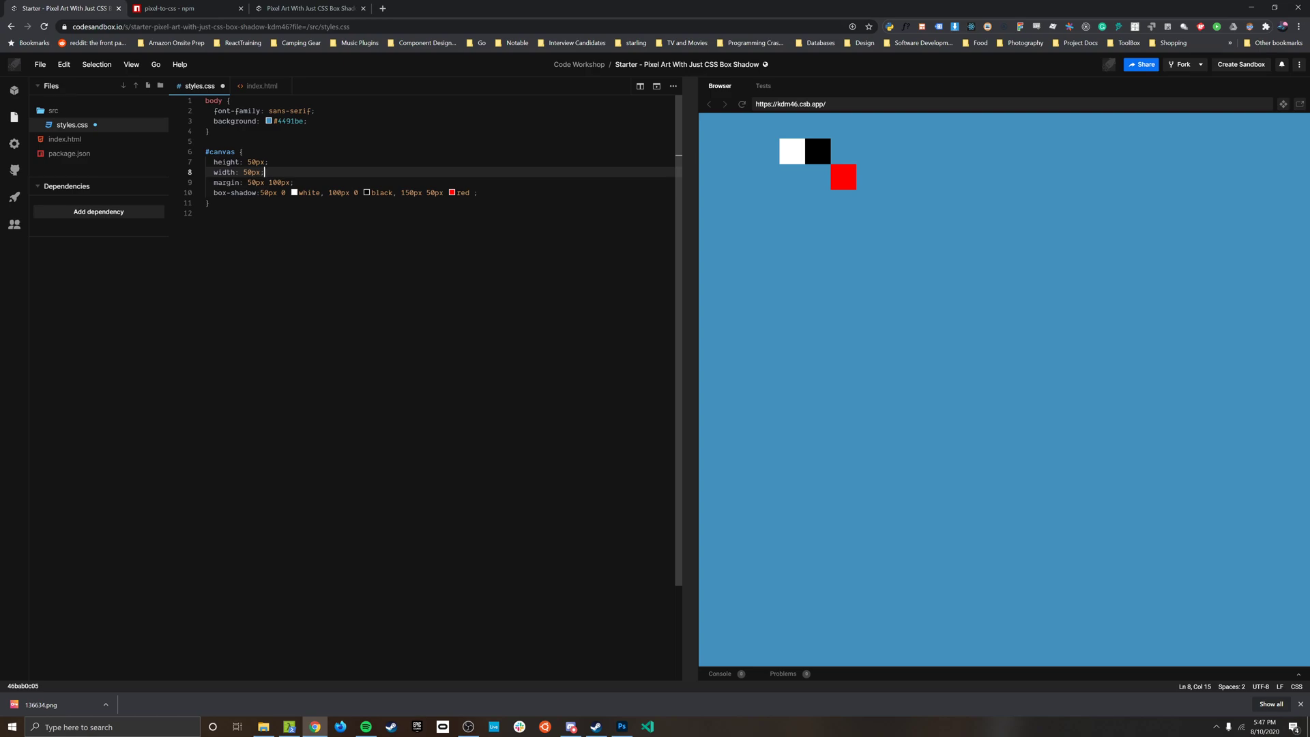
mouse_move(840, 154)
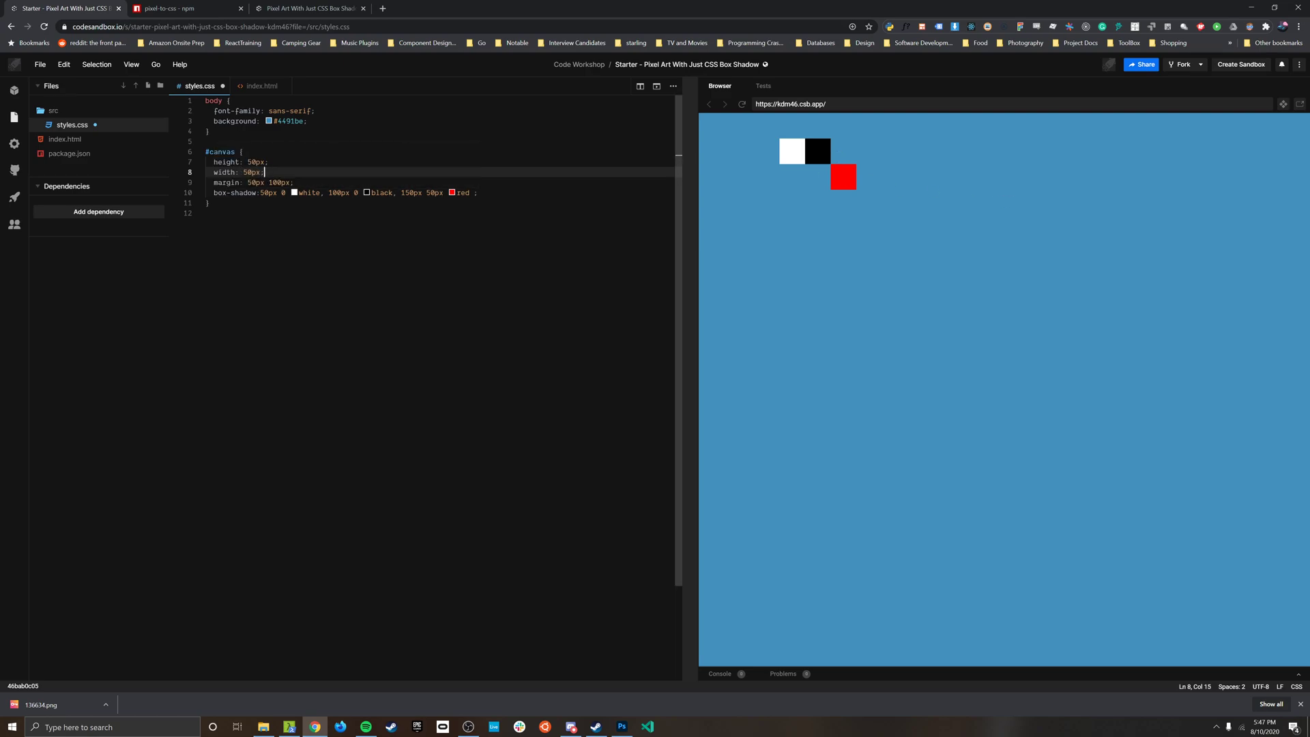
mouse_move(232, 192)
text(;)
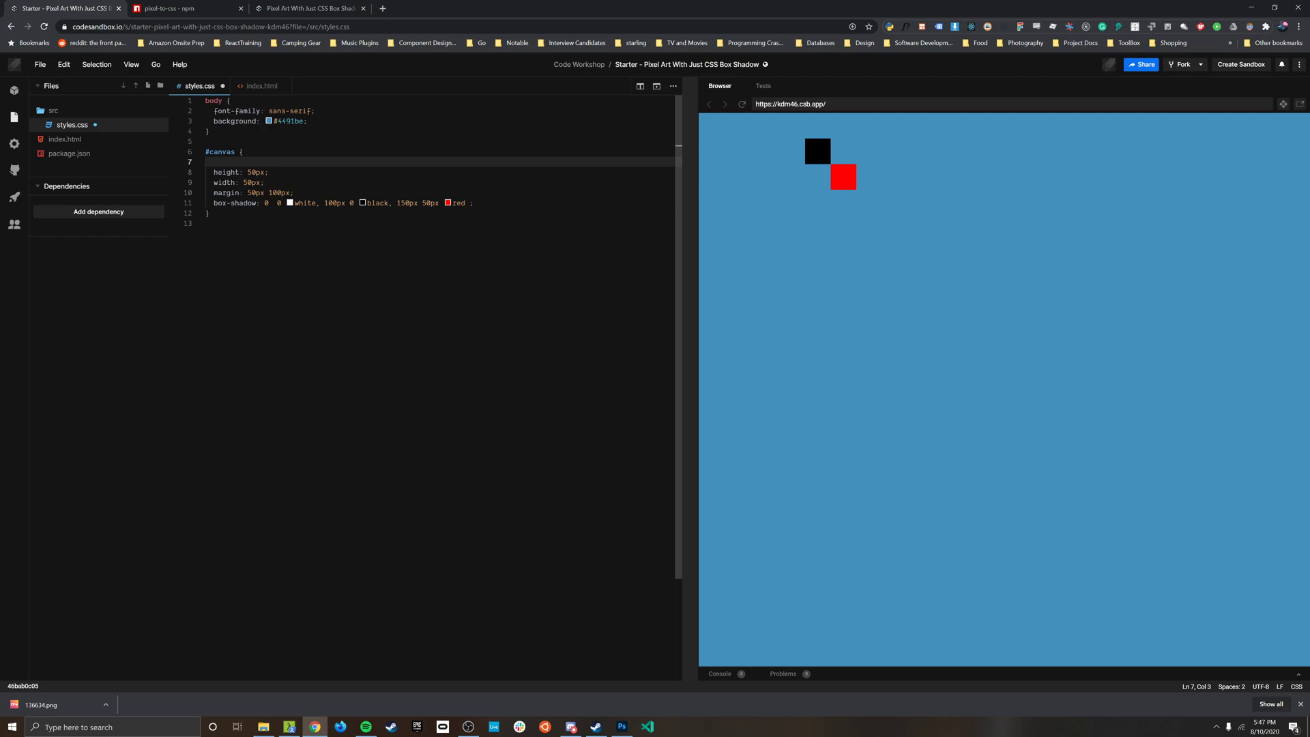
- Add 'background-color: purple' to #canvas and set the white shadow's x offset to 10px
text(background-color: purple;)
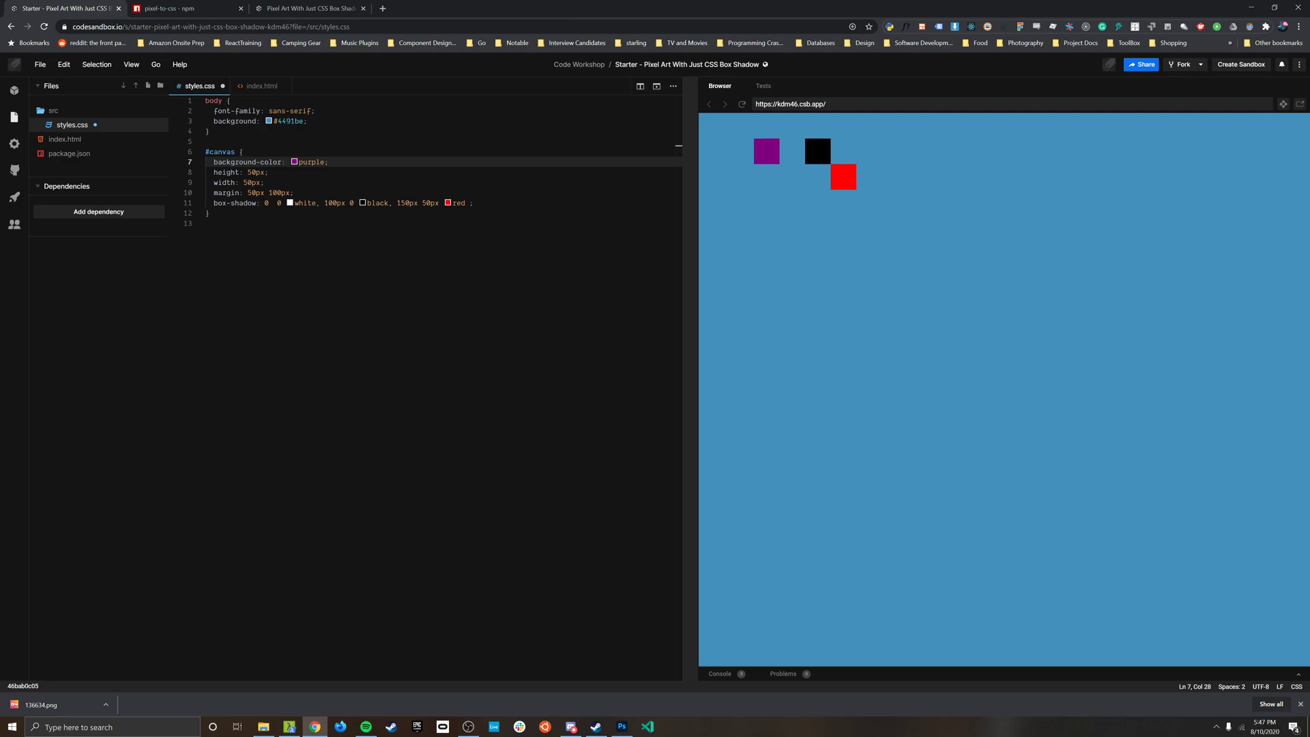
double_click(220, 151)
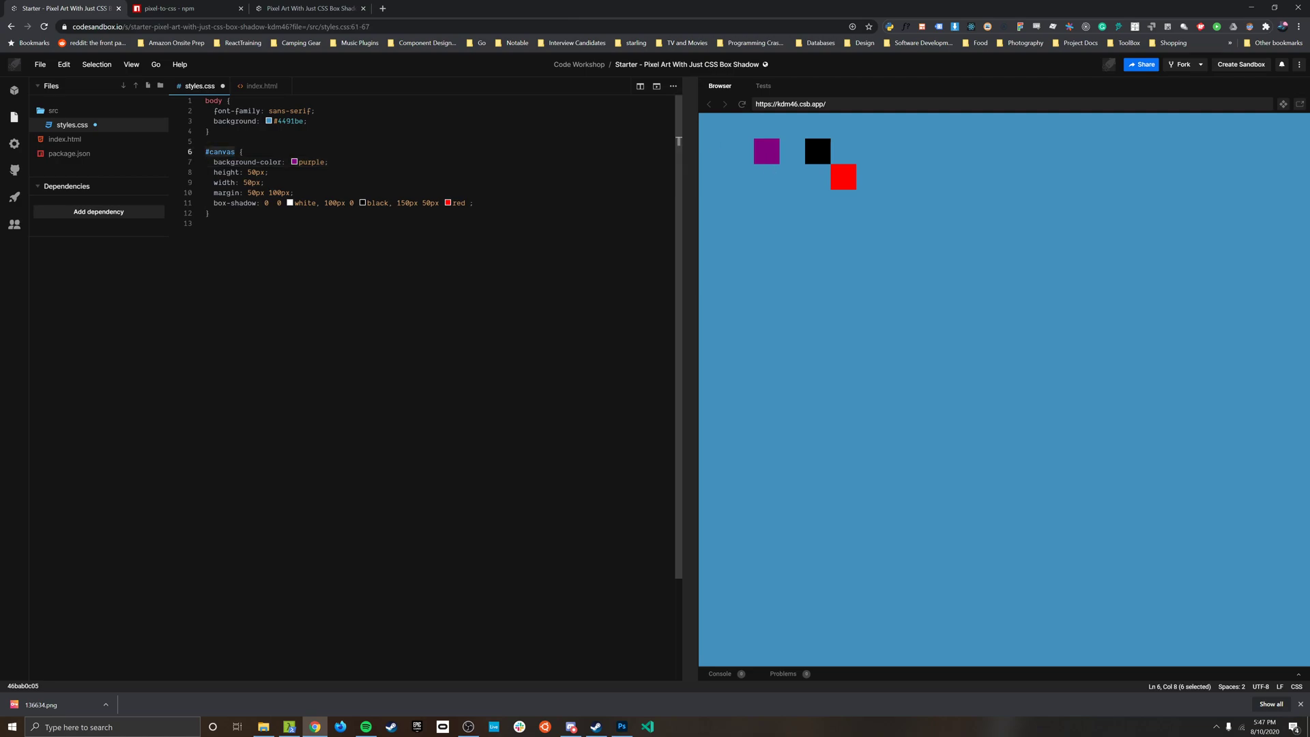
click(267, 202)
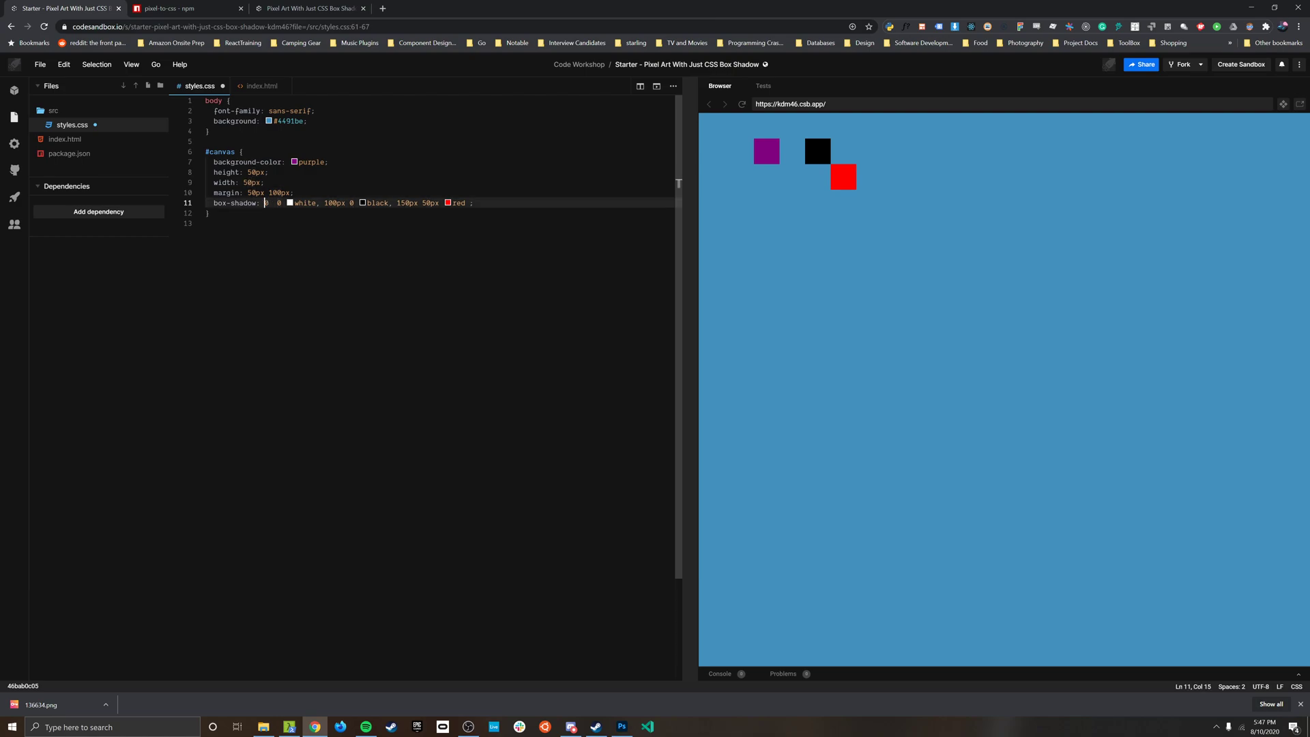
text(10px)
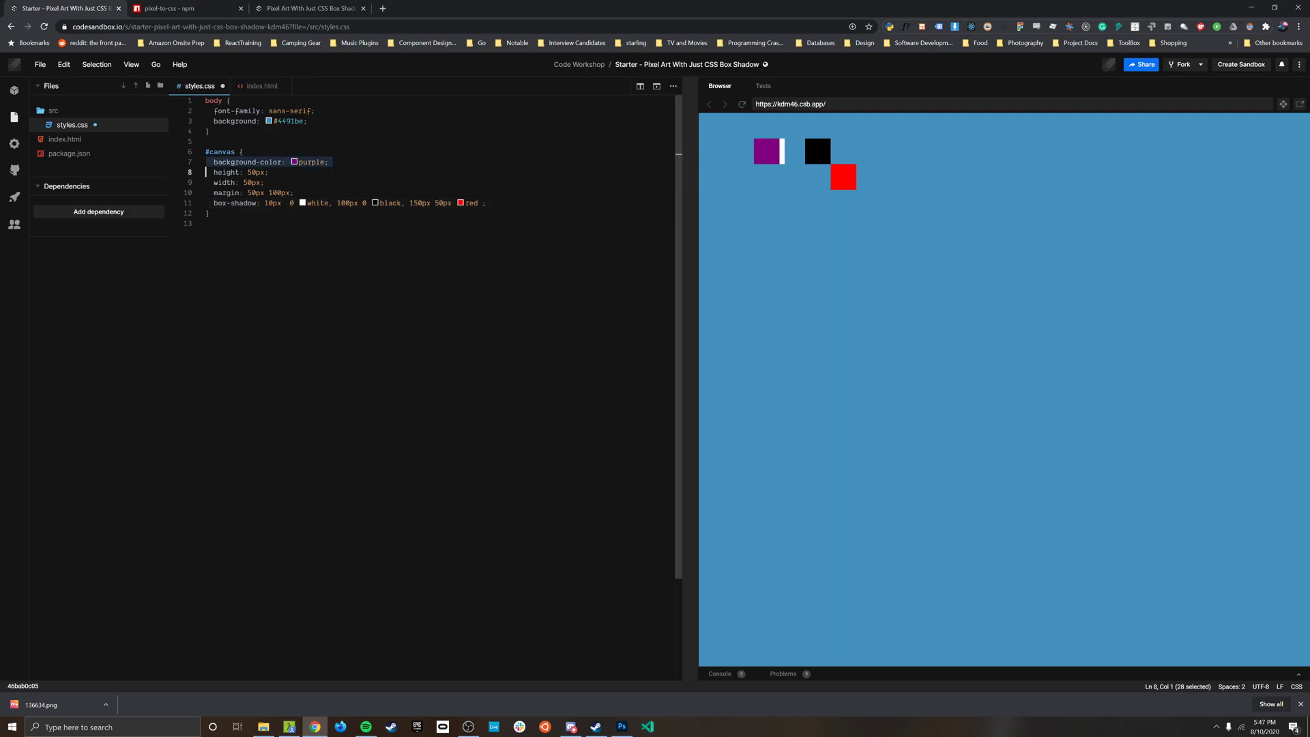
- Remove the purple background and change #canvas height and width from 50px to 10px
key(Backspace)
text(5)
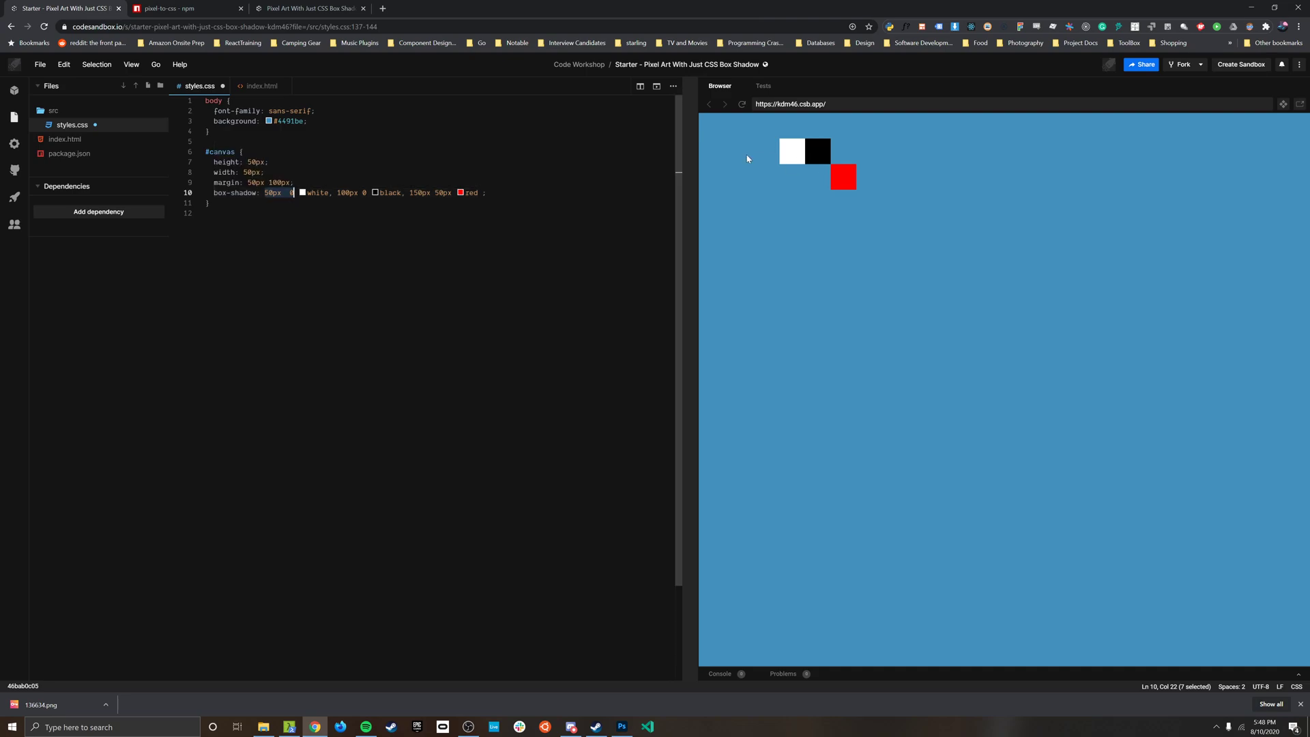
click(264, 172)
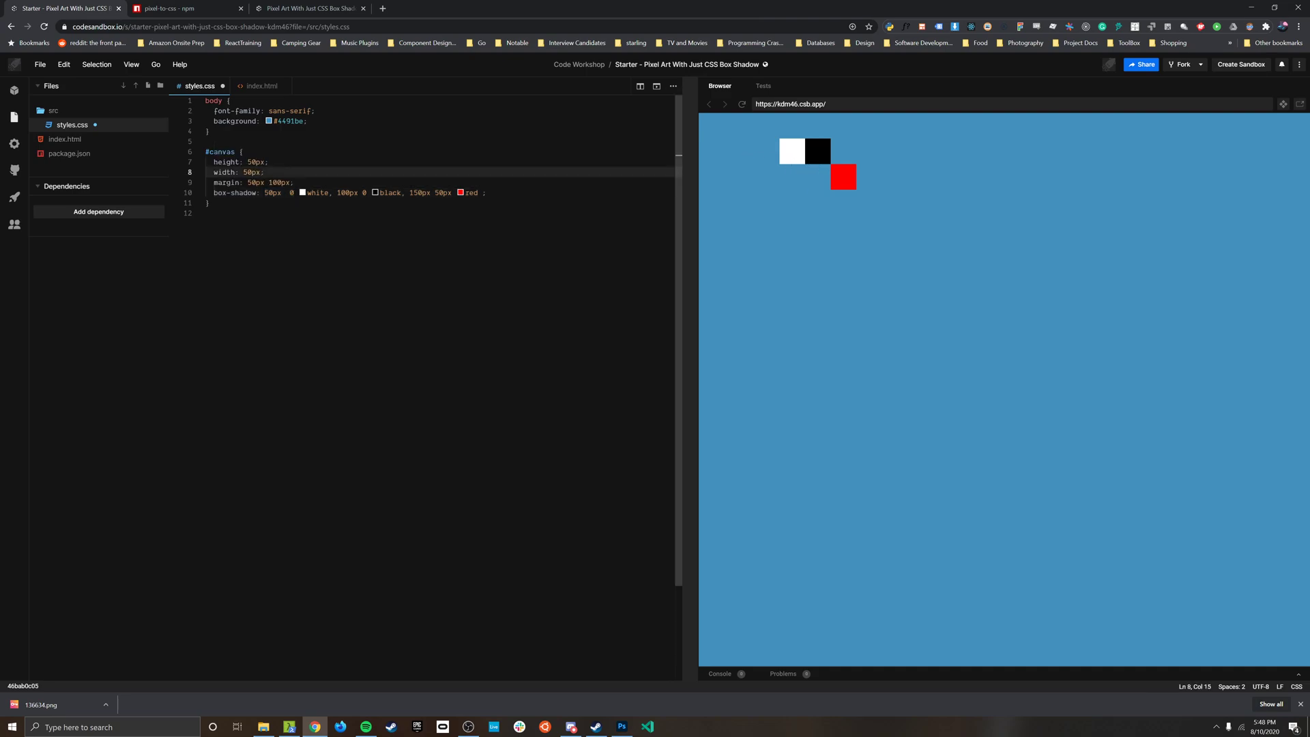
click(234, 213)
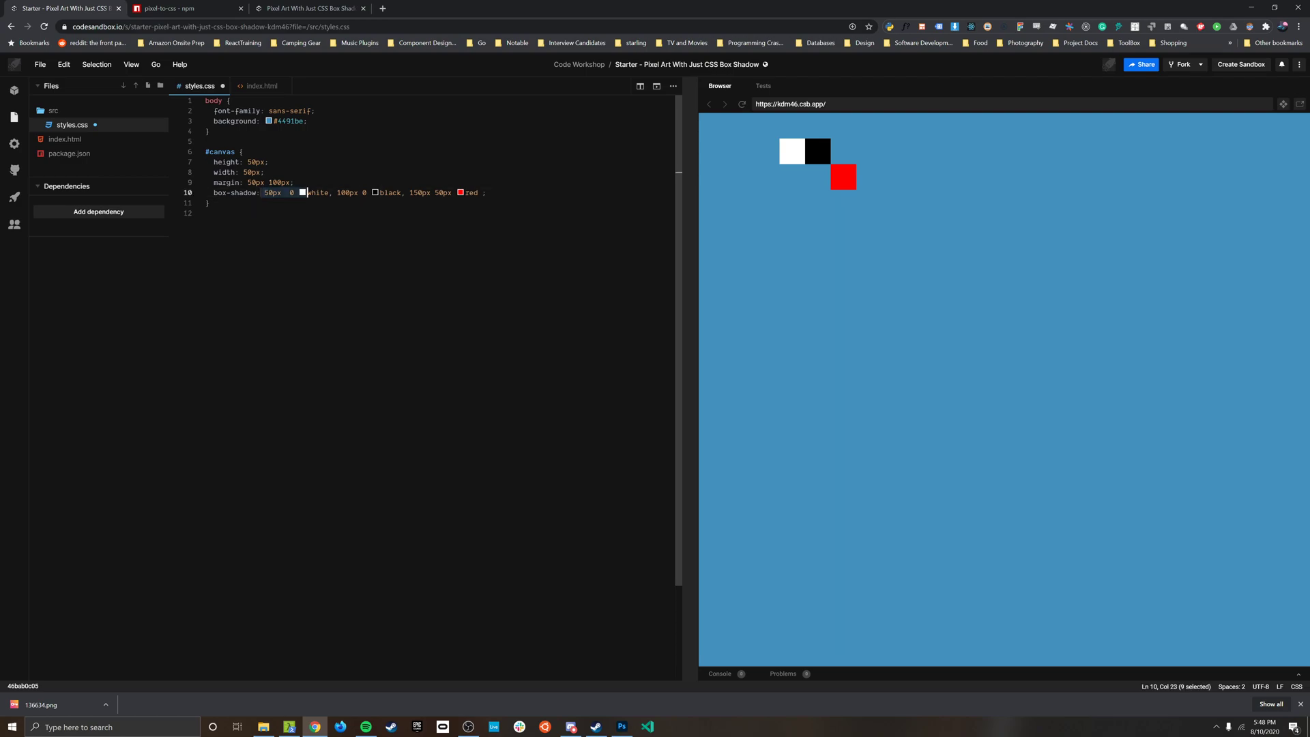
click(417, 193)
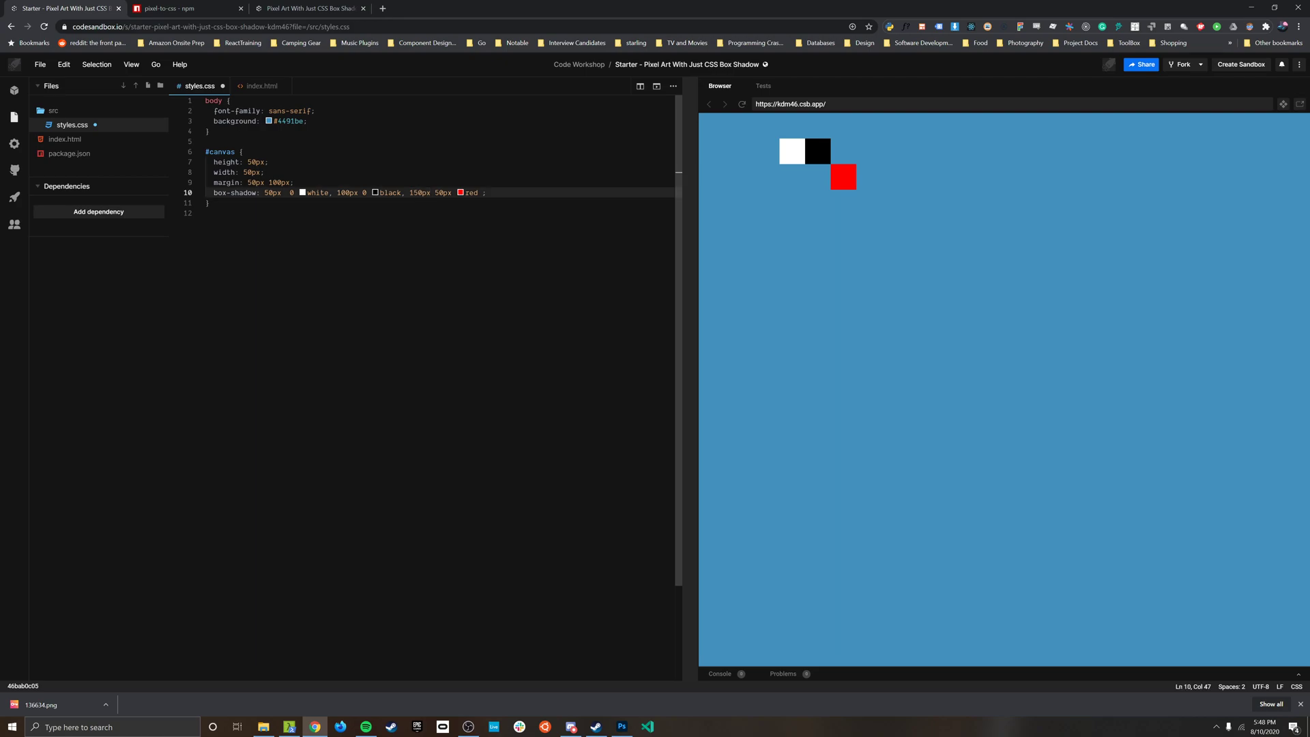
mouse_move(235, 192)
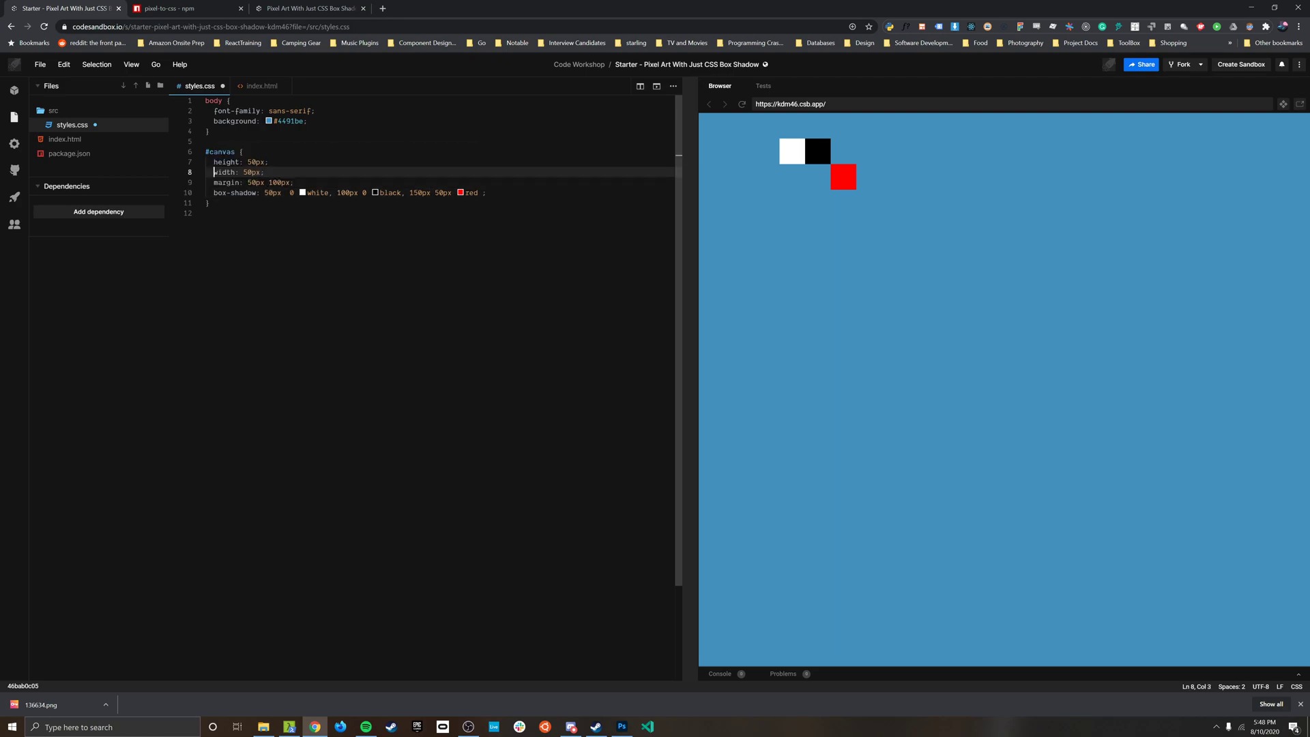
double_click(250, 172)
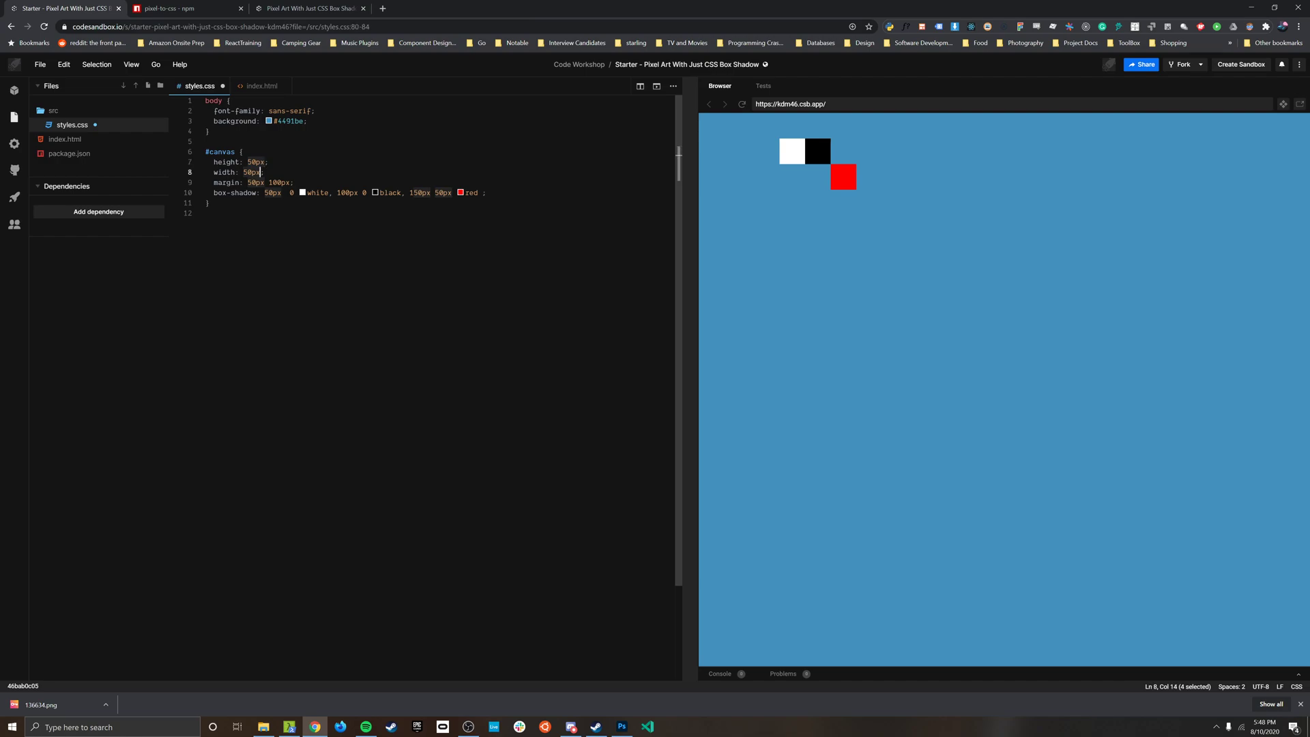
click(282, 193)
text(4)
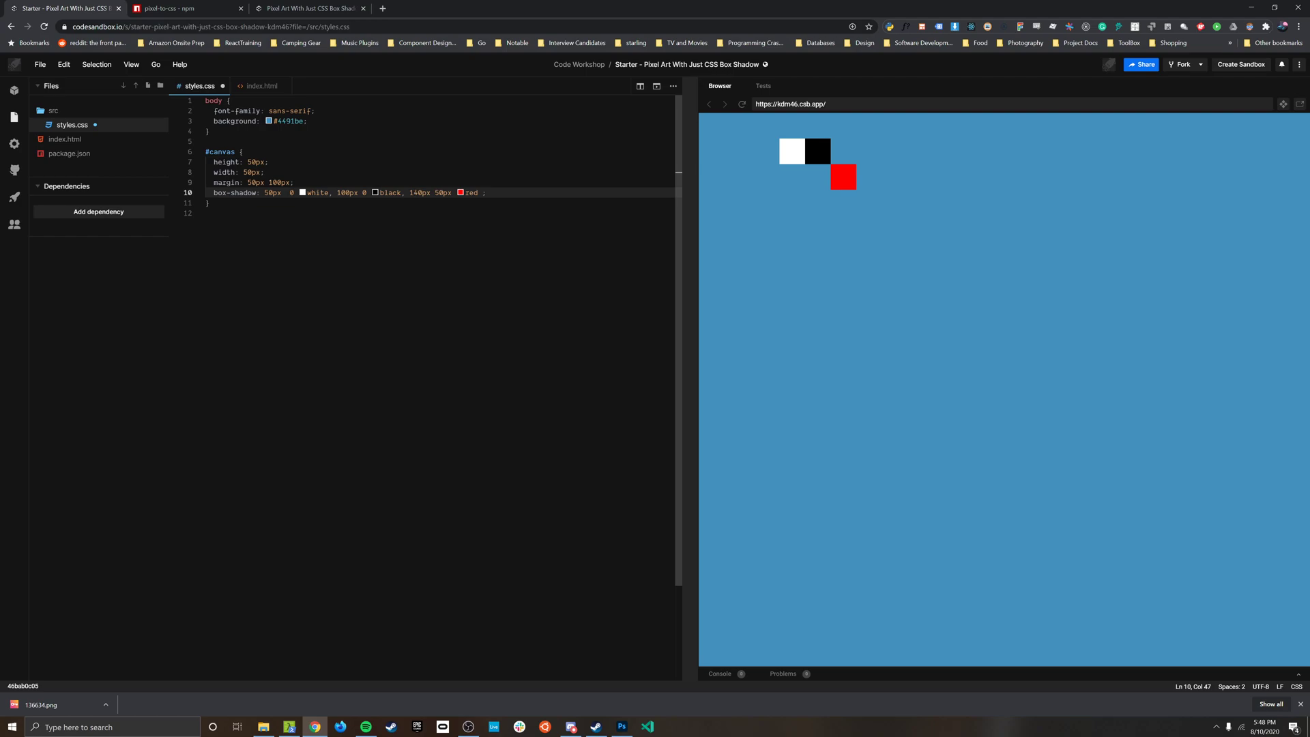
text(110px)
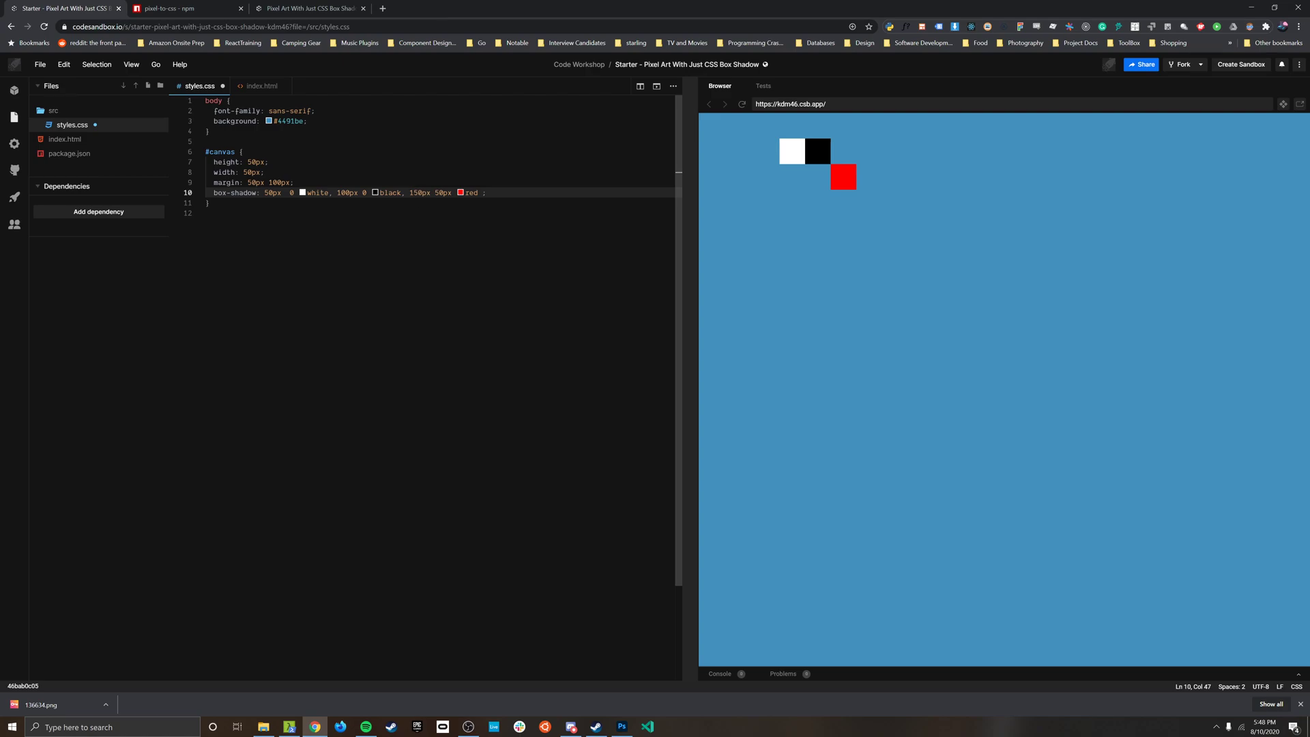
click(249, 162)
text(1)
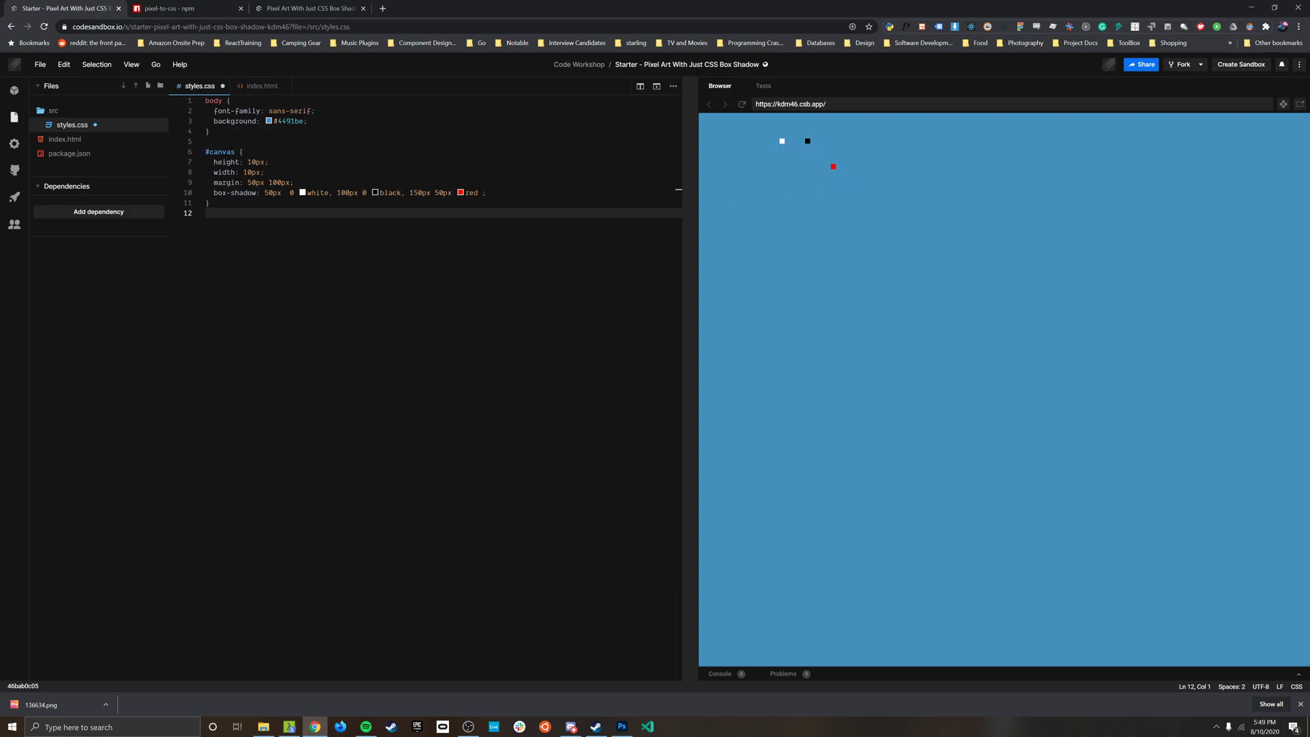
- Respace the shadows to '10px 0 white, 20px 0 black, 30px 10px red'
double_click(273, 192)
text(1)
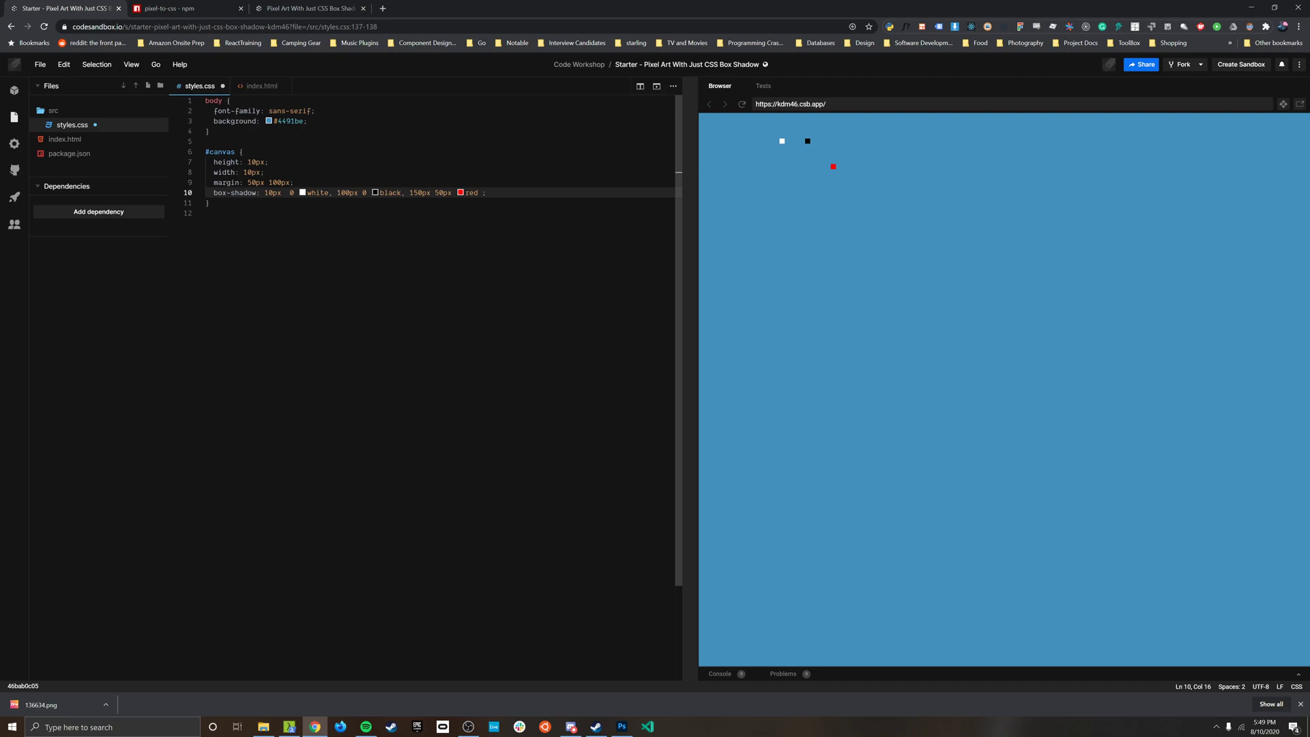
text(20px)
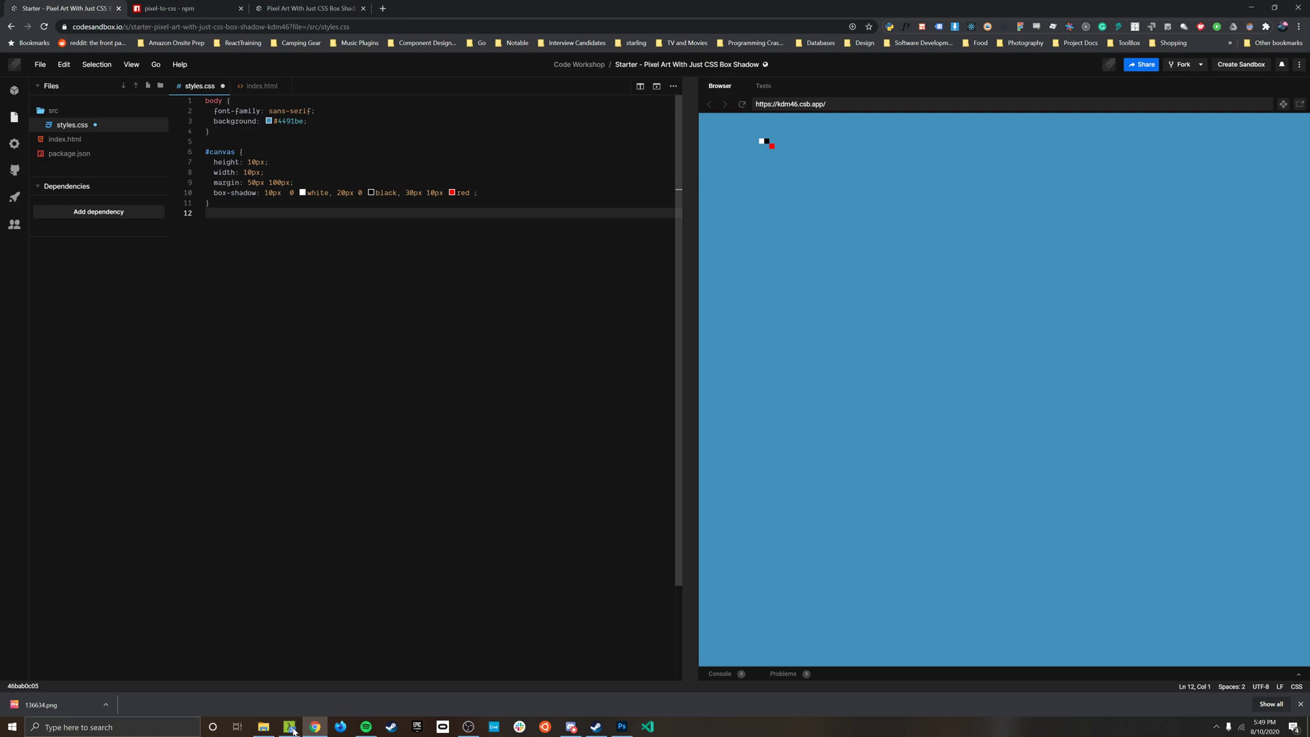
mouse_move(290, 726)
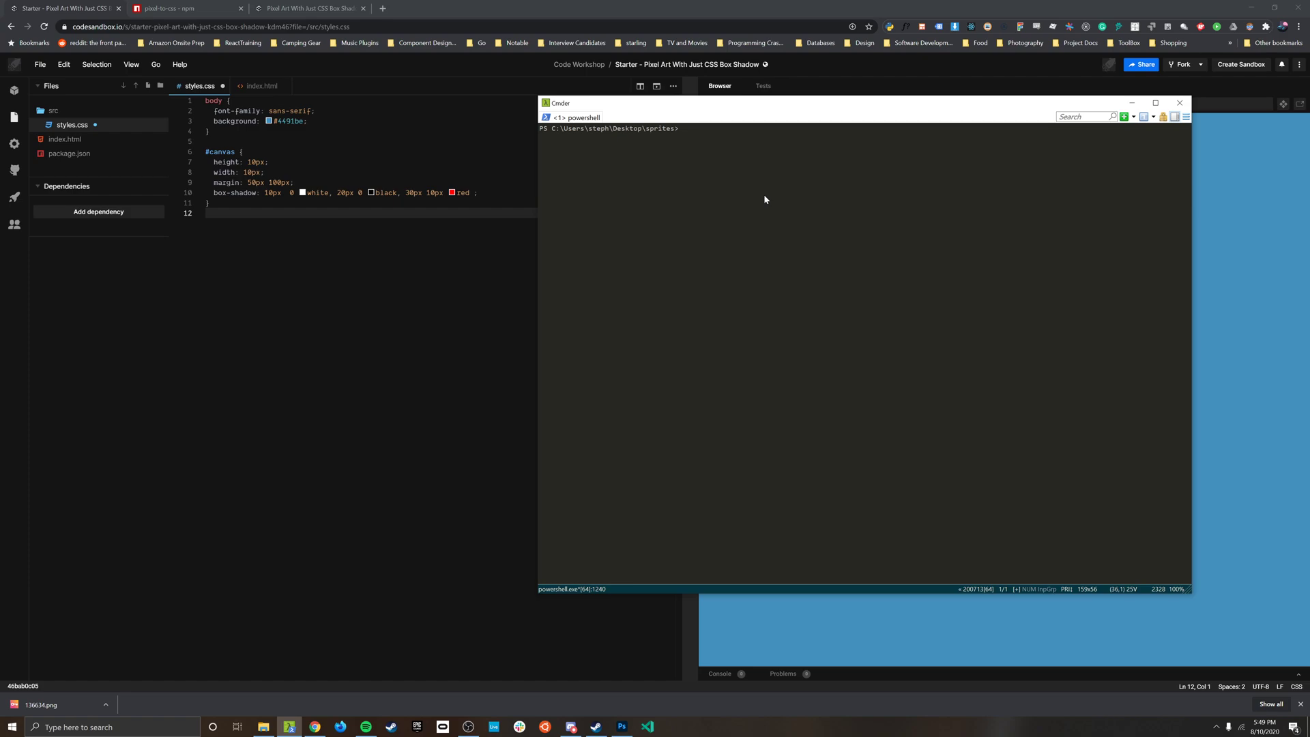
- Run 'pixel-to-css sonic.png 10 sonic' to print the pixel offsets and hex colors
text(pixel-to-css sonic.png 10)
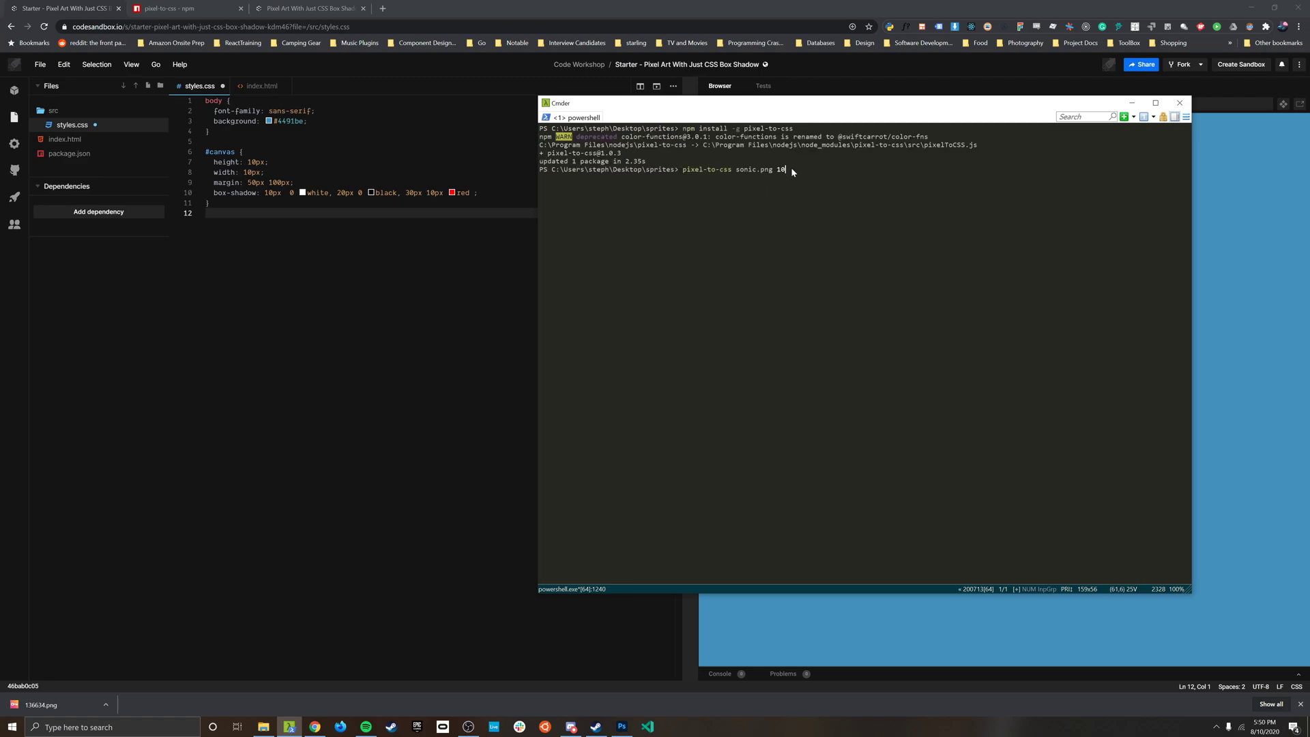
mouse_move(789, 174)
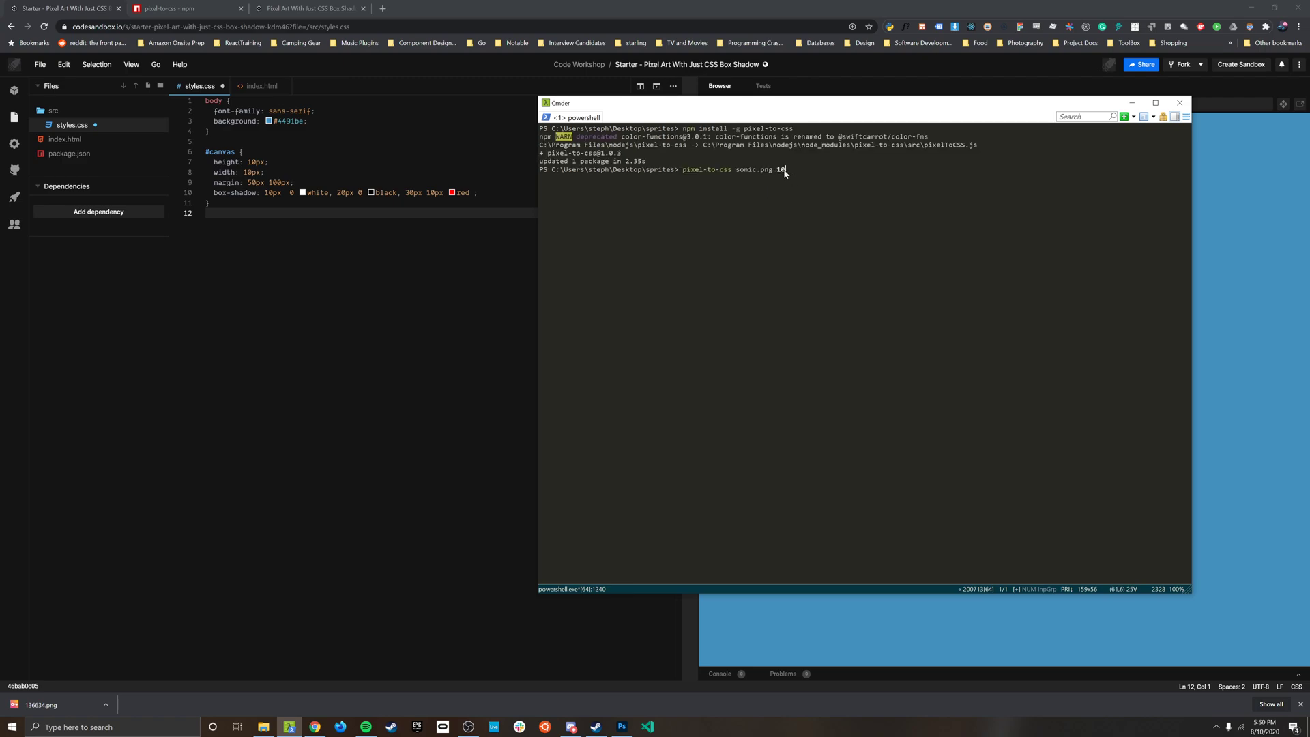
mouse_move(226, 161)
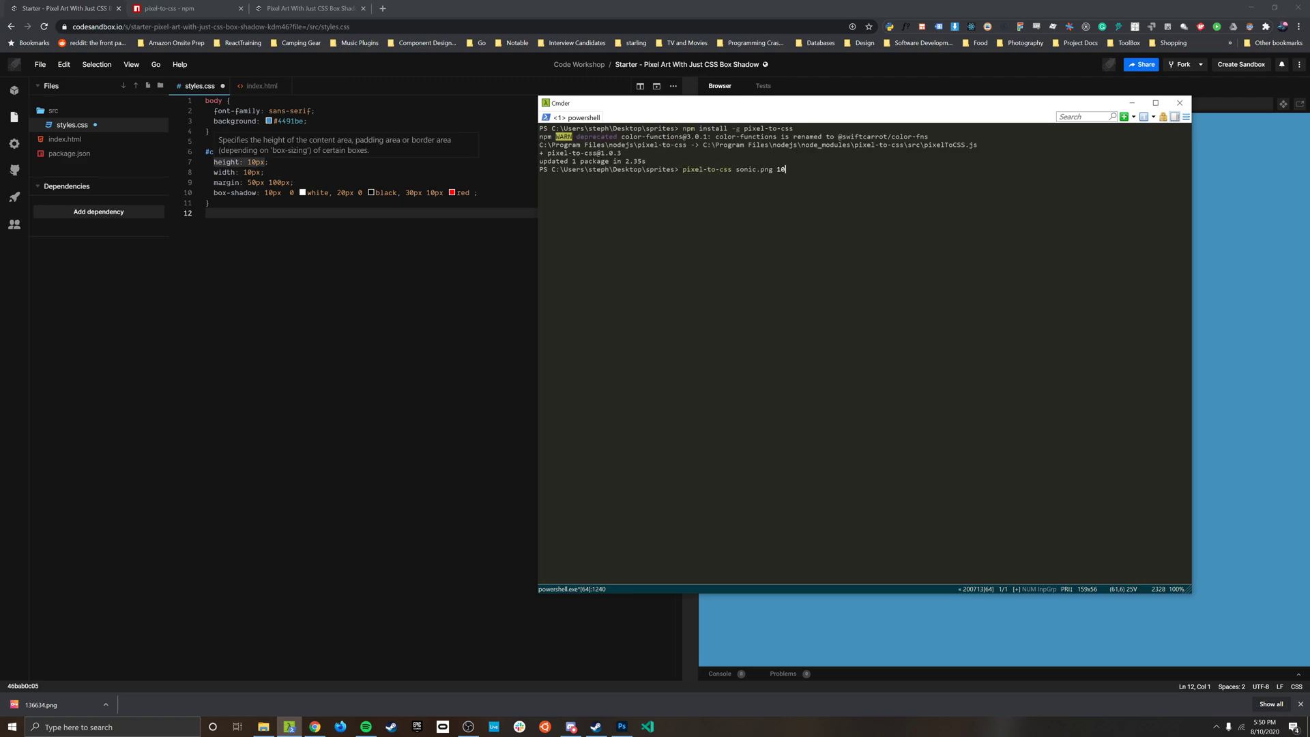
mouse_move(225, 182)
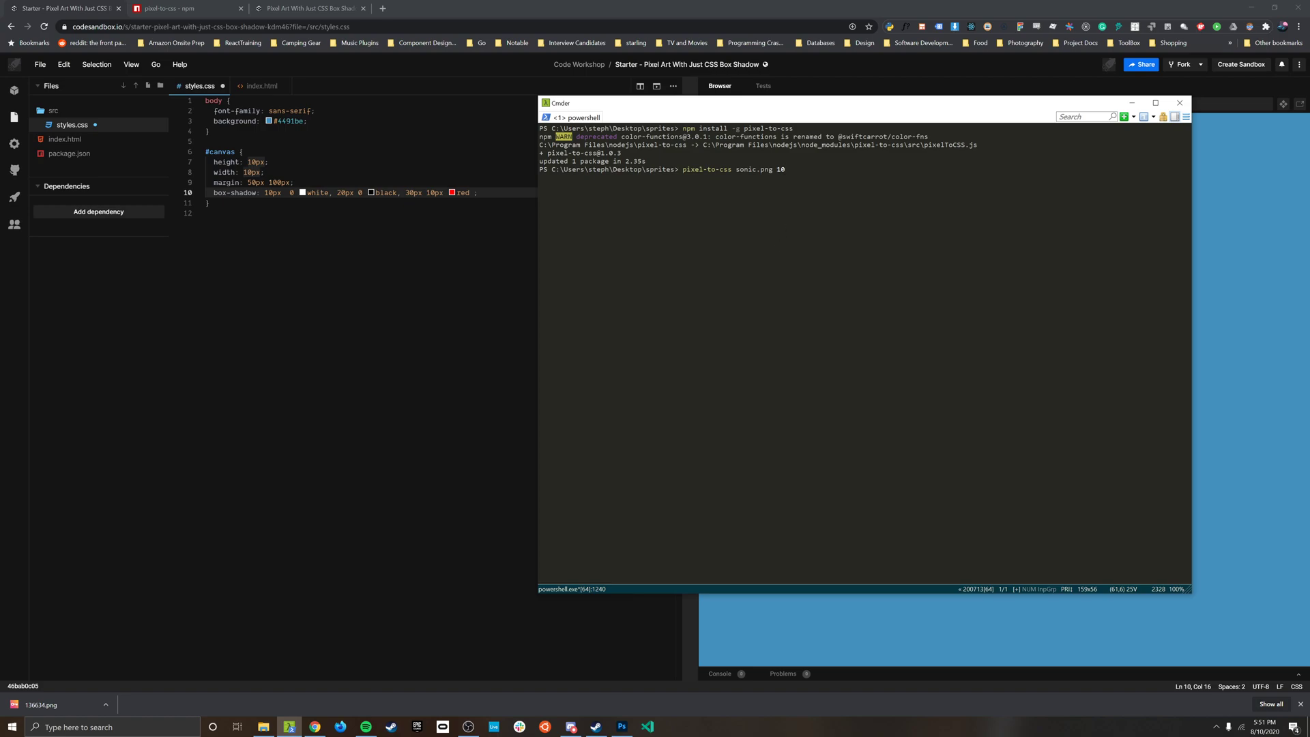
mouse_move(826, 209)
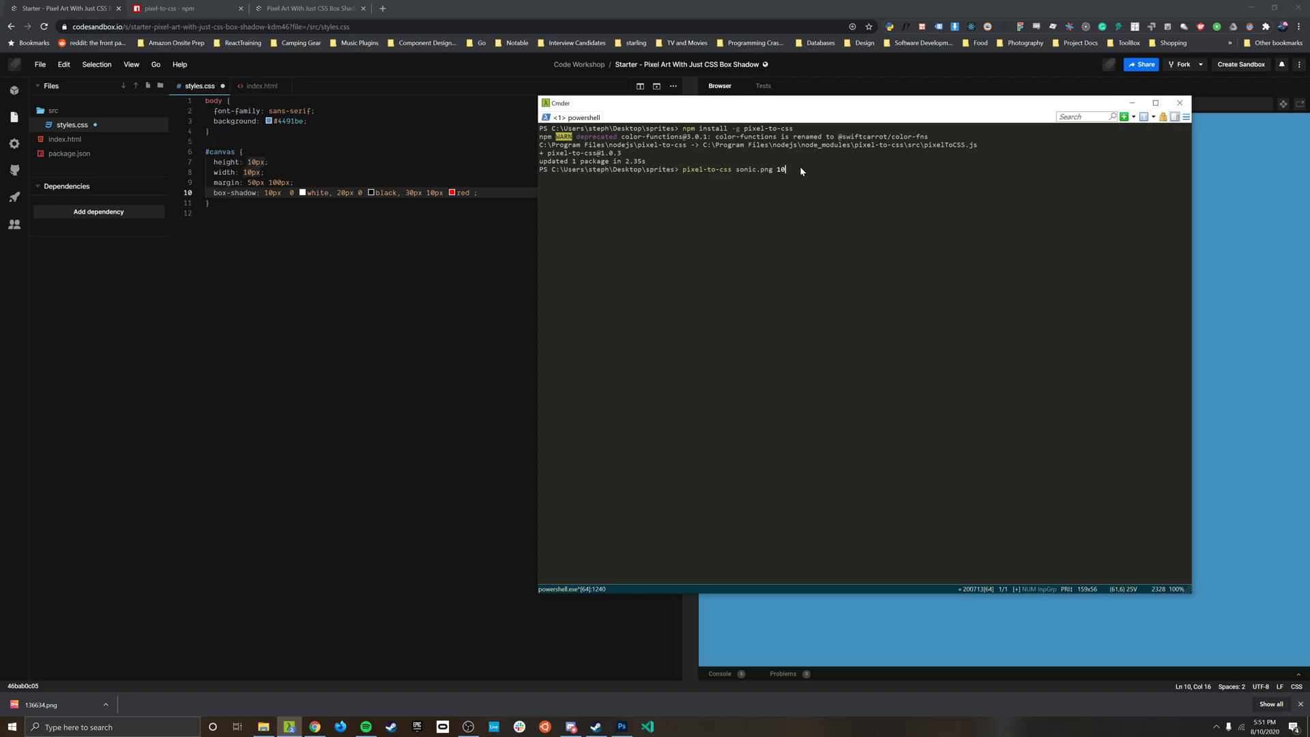
text(sonic)
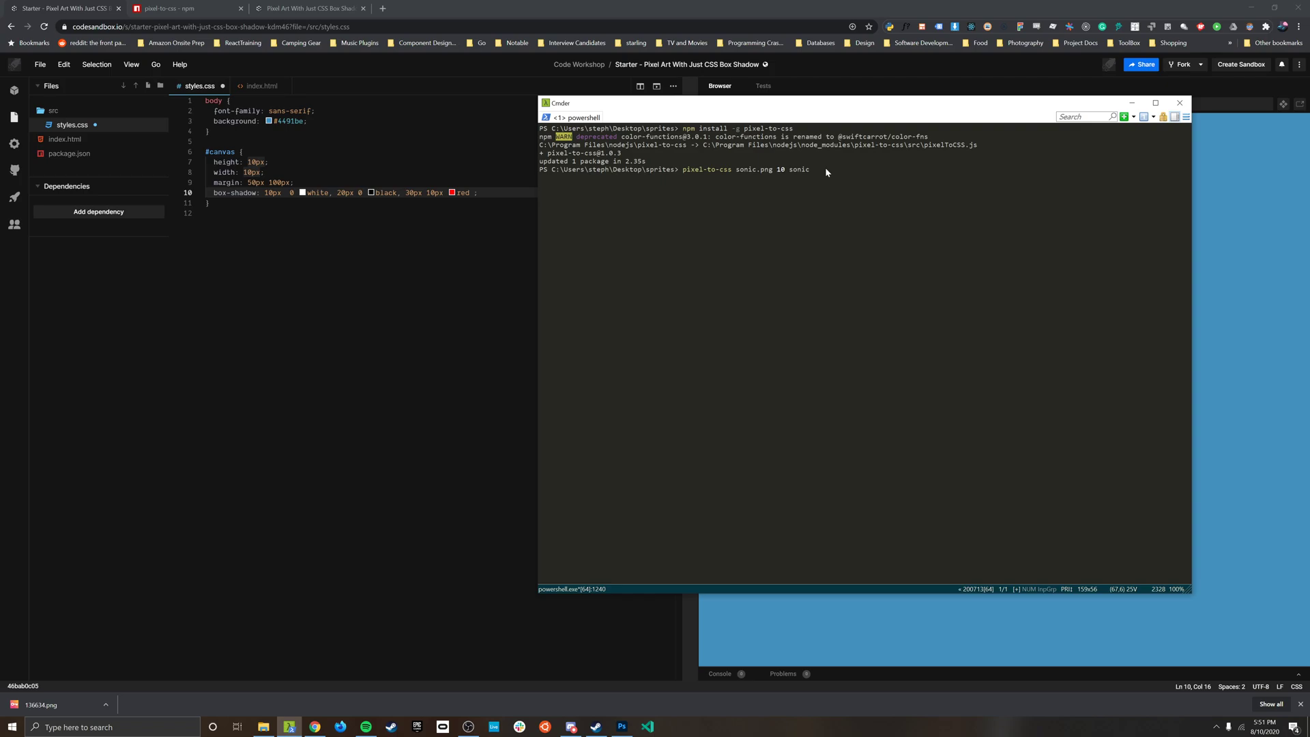
key(Return)
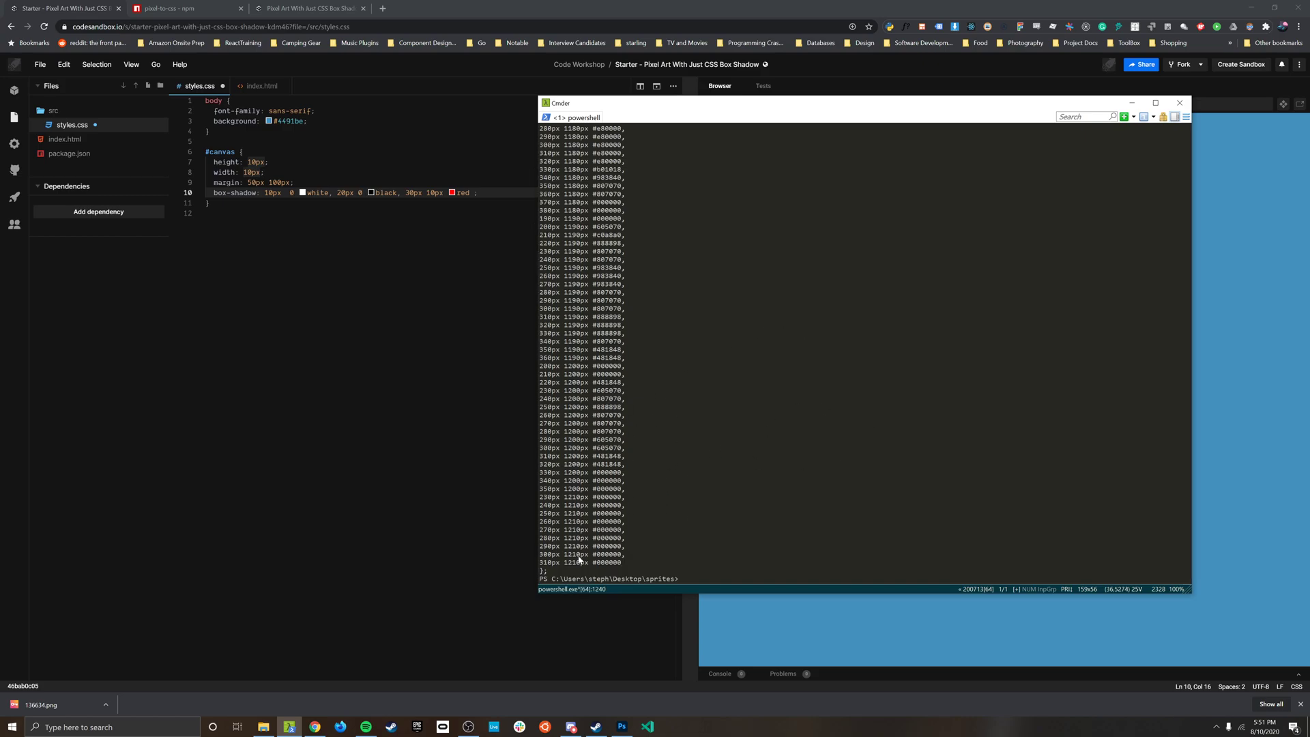
mouse_move(701, 443)
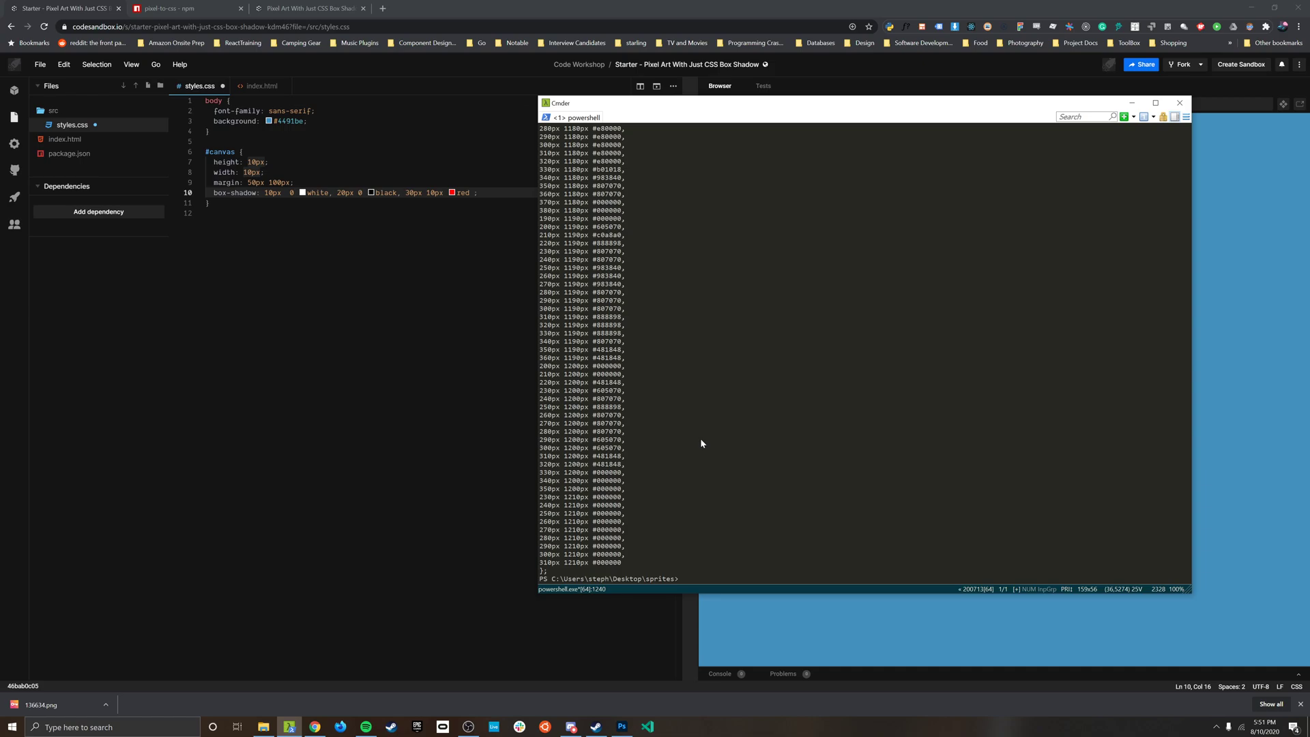
mouse_move(611, 323)
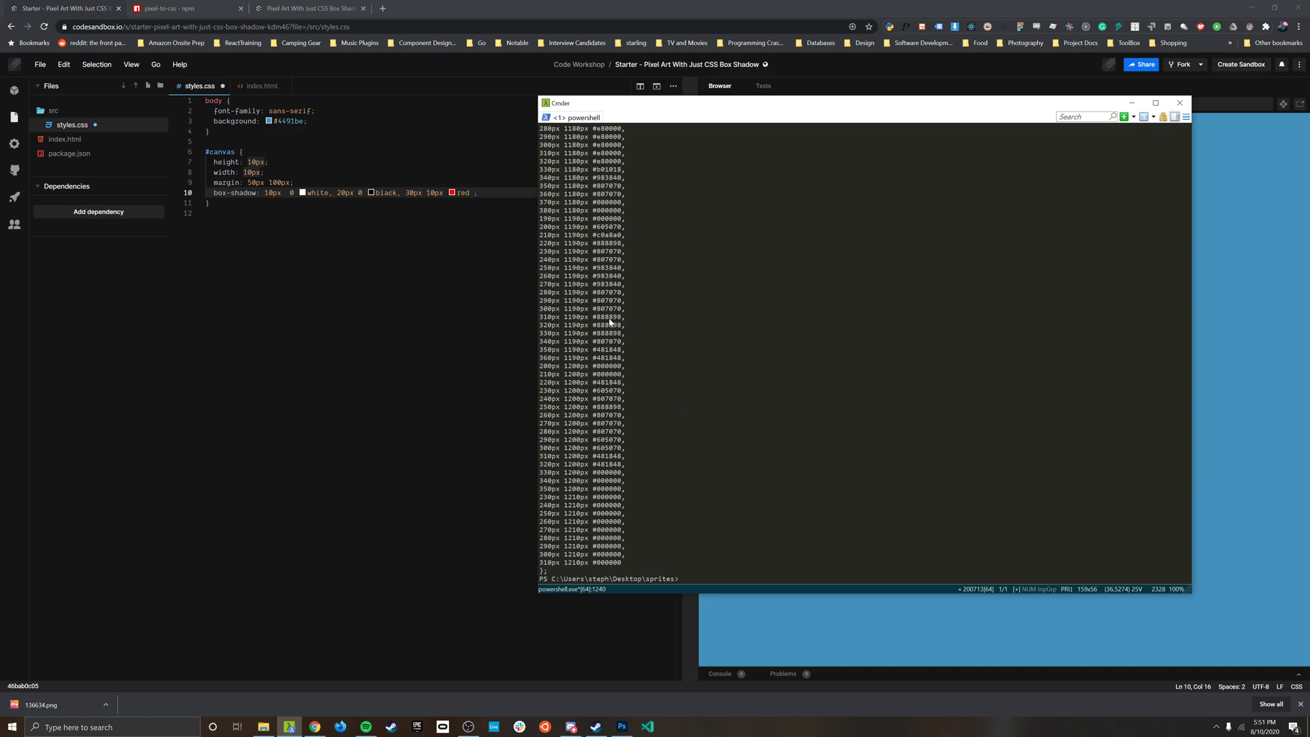
mouse_move(733, 465)
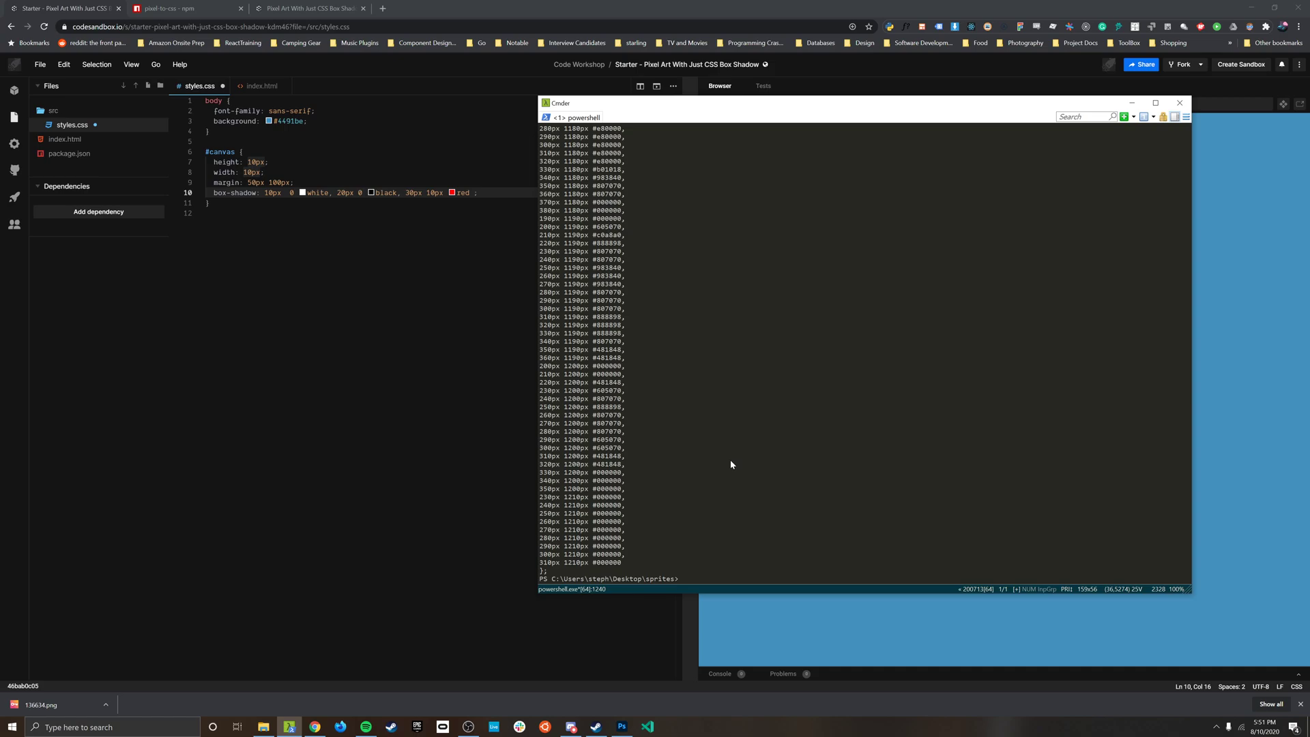
- Retype 'pixel-to-css sonic.png 10 sonic' to pipe its output to clip
text(pixel-to-css sonic.png 10 sonic | clip)
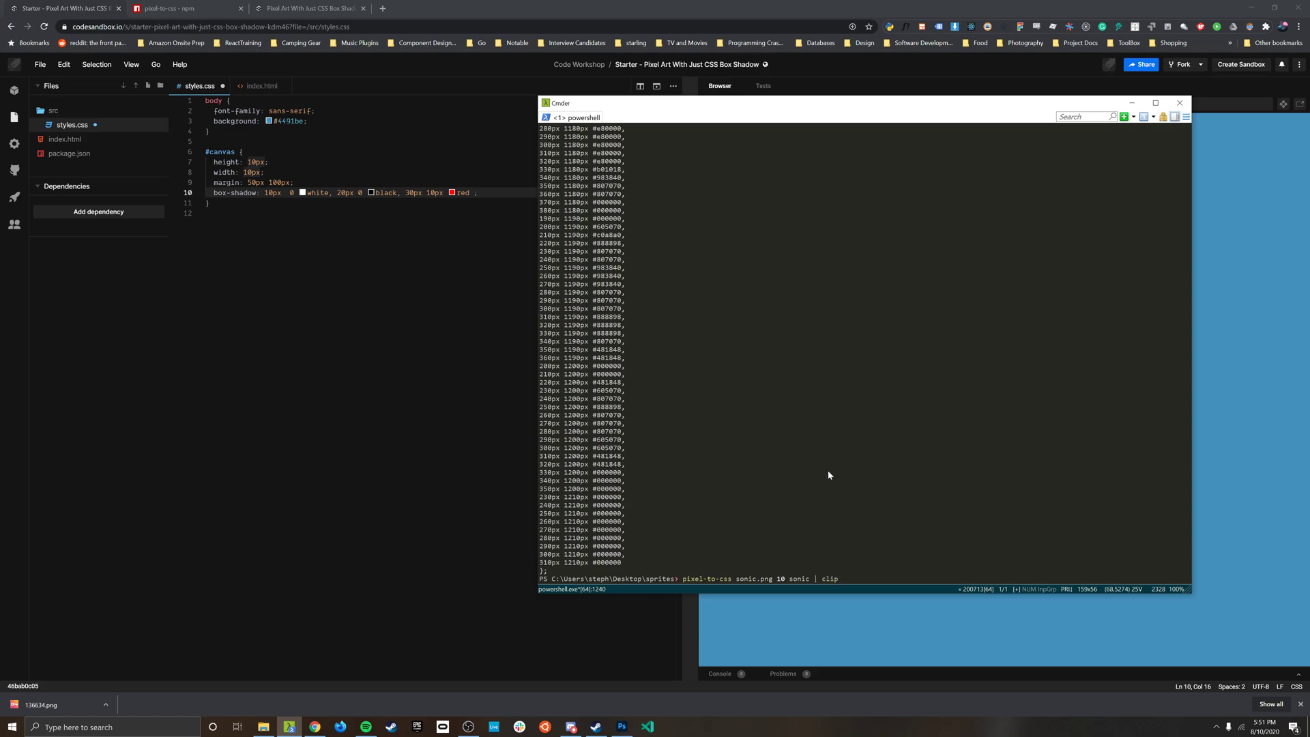
mouse_move(841, 580)
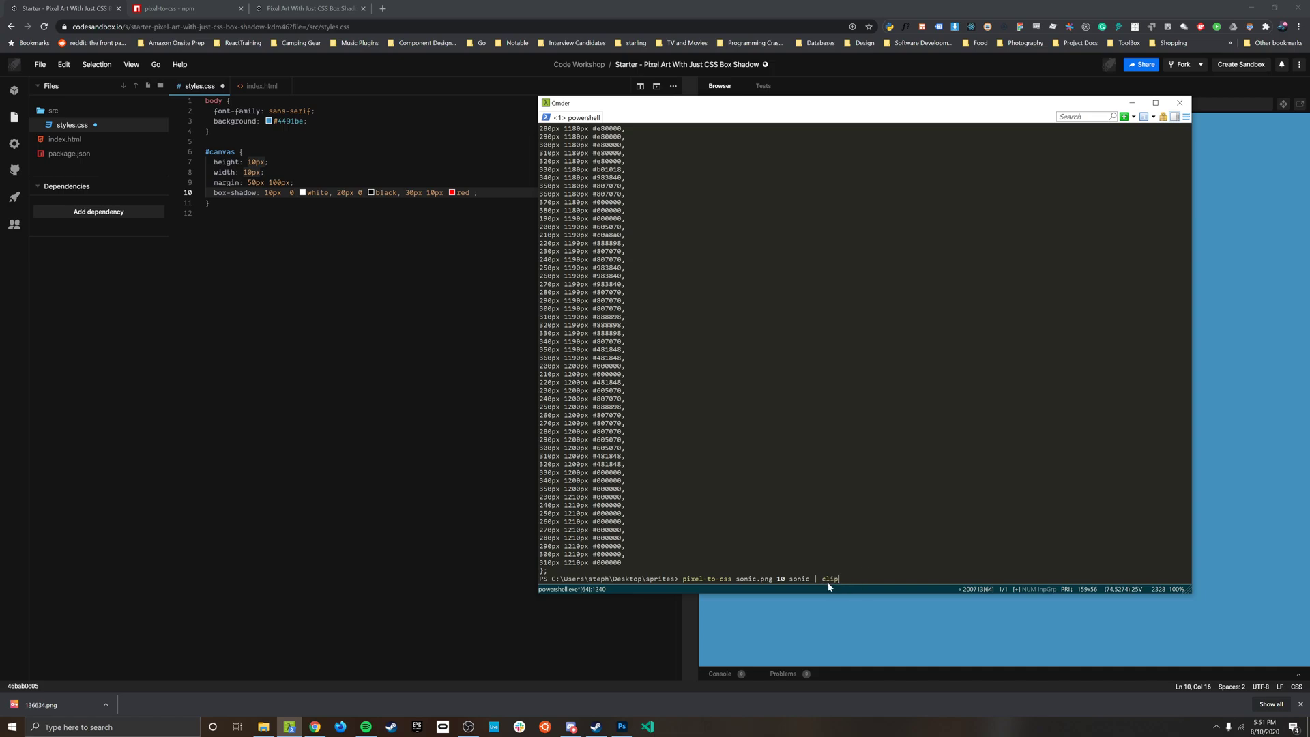
mouse_move(862, 568)
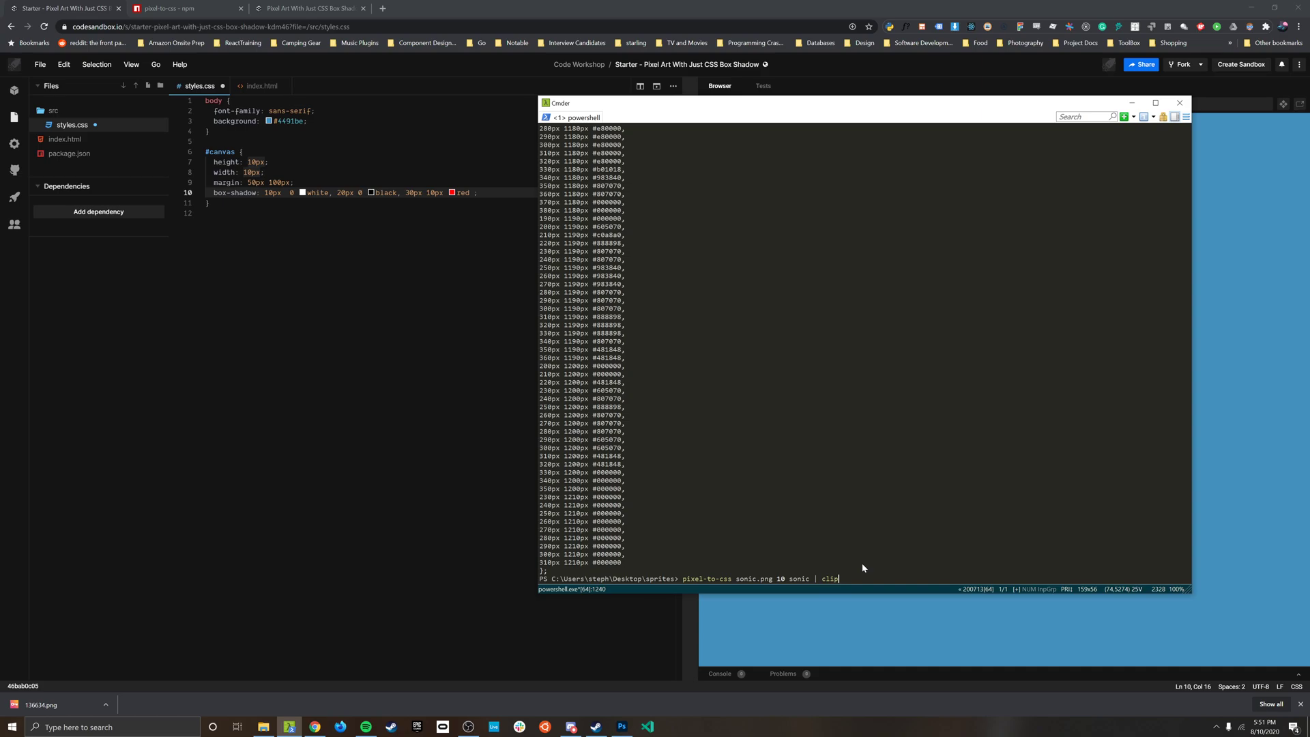
mouse_move(851, 559)
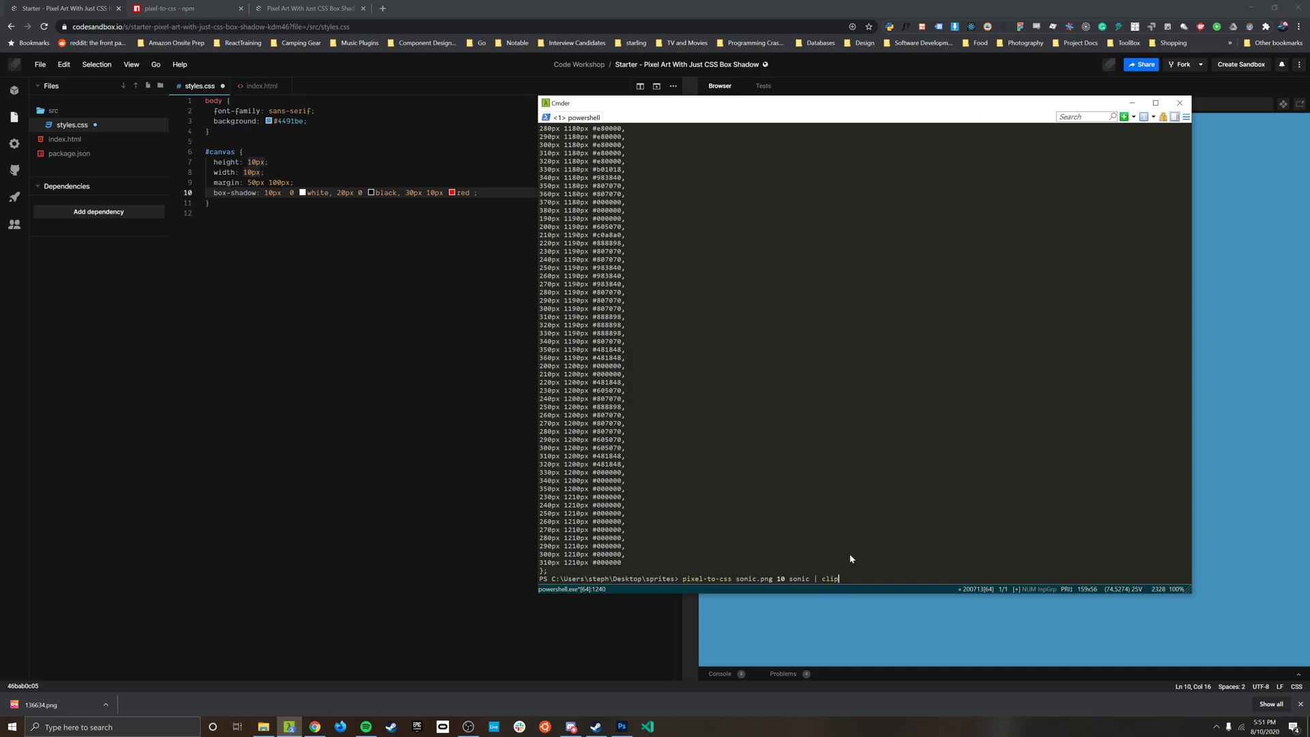
mouse_move(868, 554)
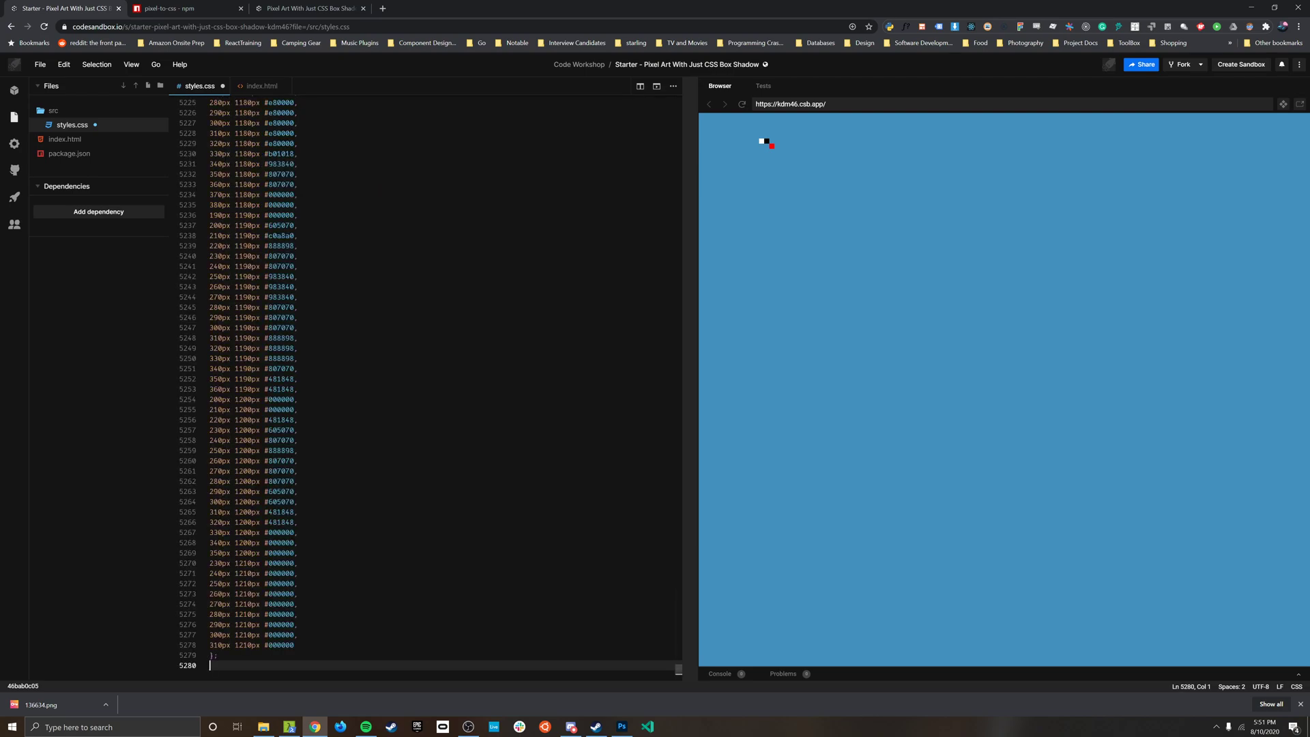
- Scroll back to the top of styles.css after pasting the .sonic rule
scroll(up, 3)
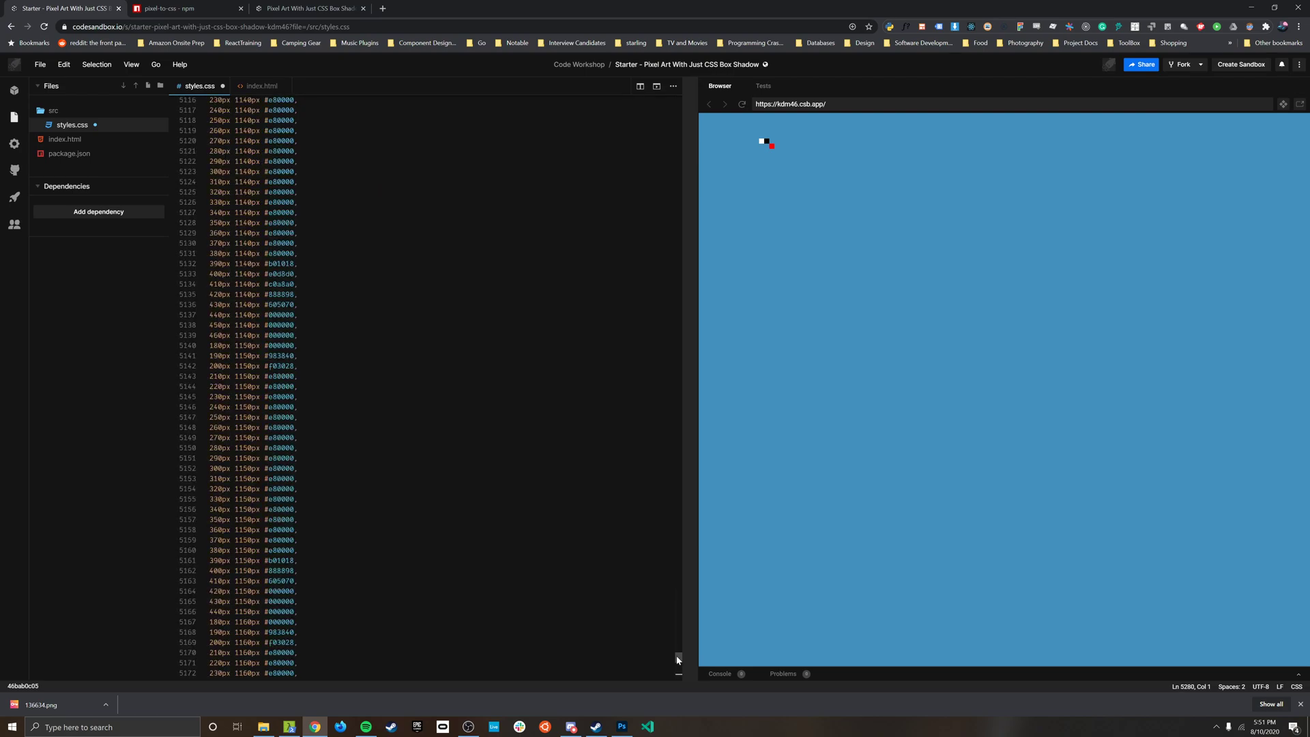
scroll(up, 3)
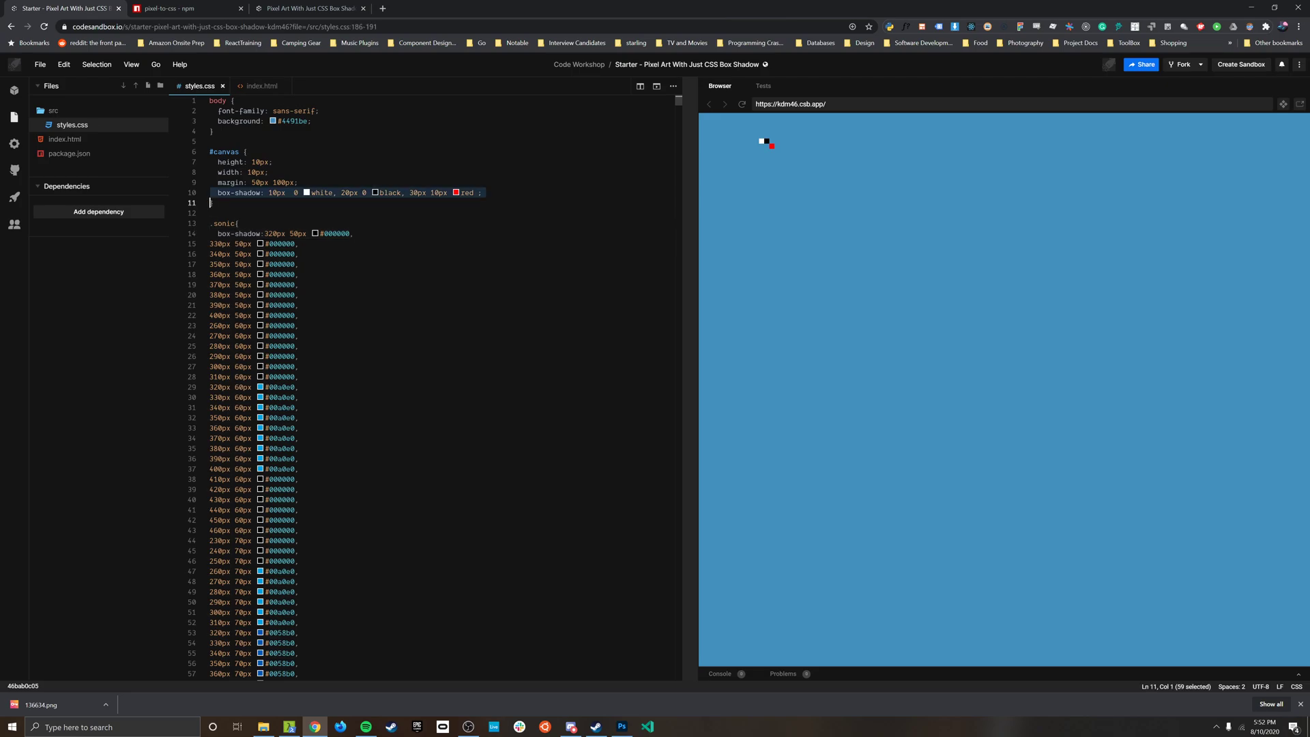
- Delete the #canvas test box-shadow line and add class="sonic" to the canvas div in index.html
key(Delete)
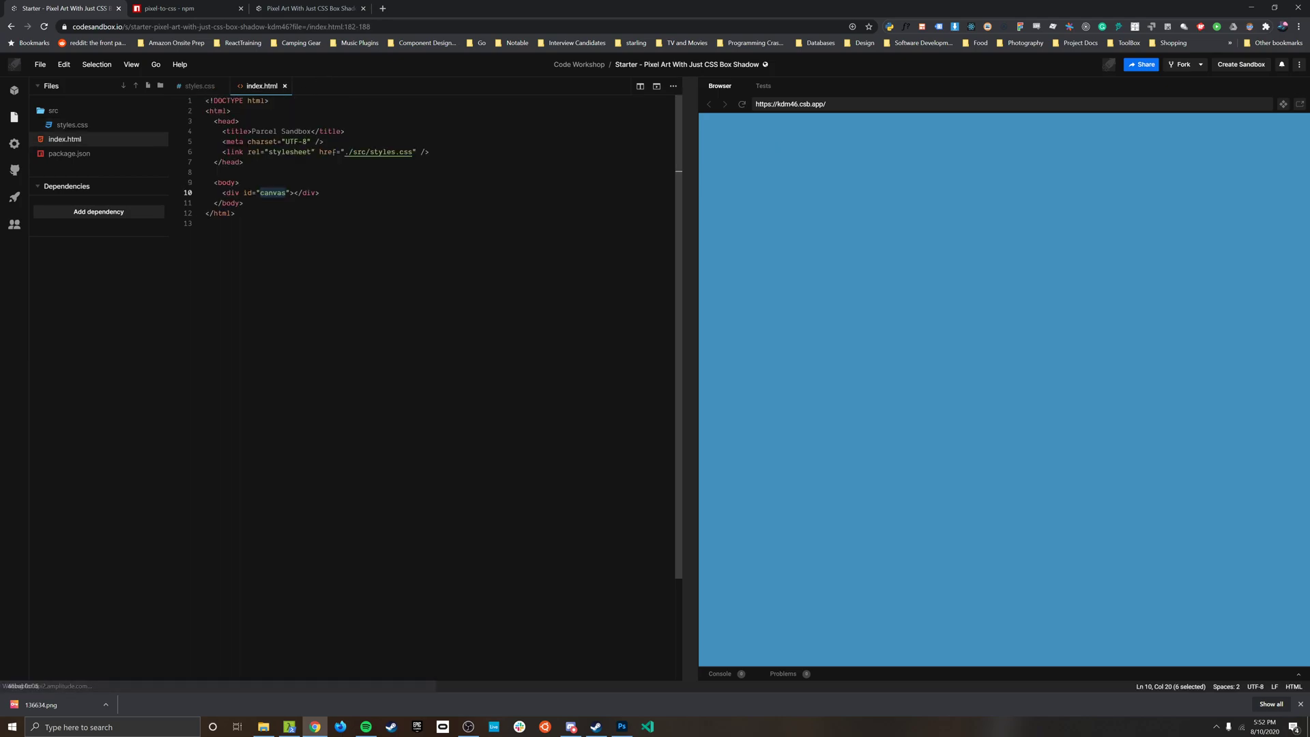
click(290, 193)
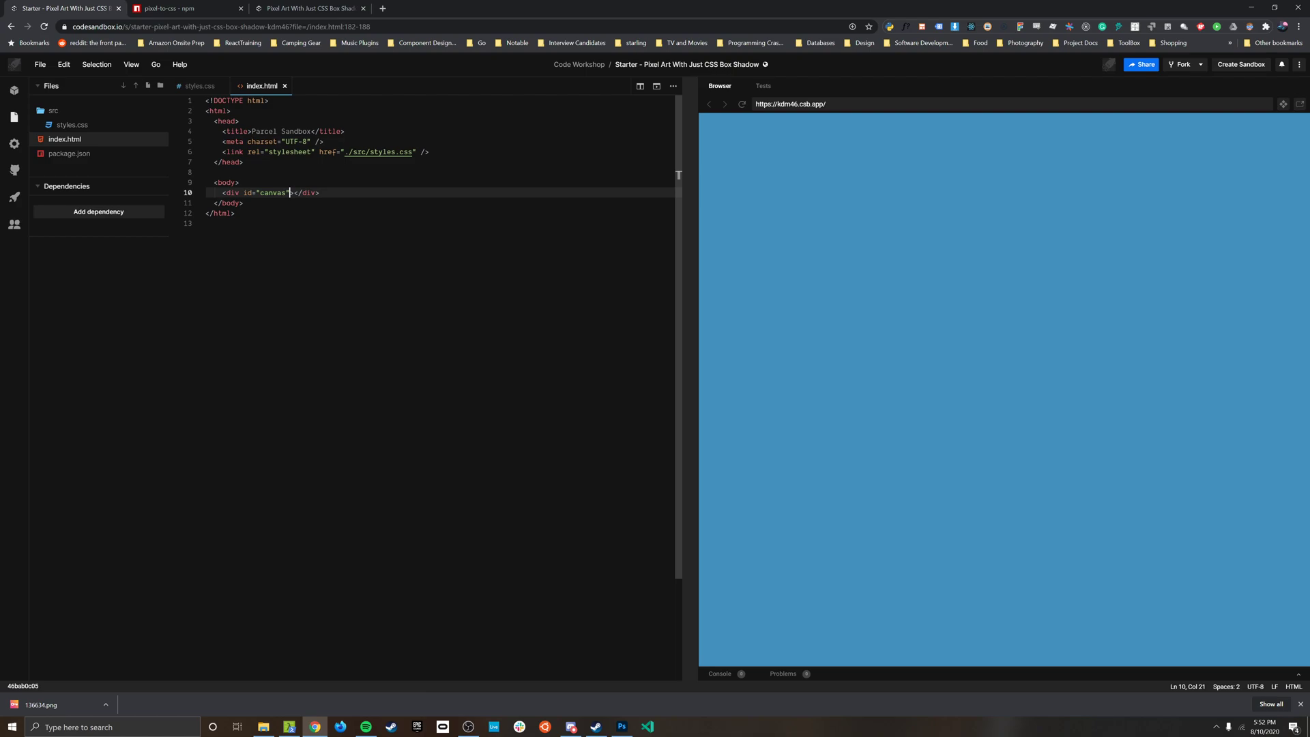
text(class="co)
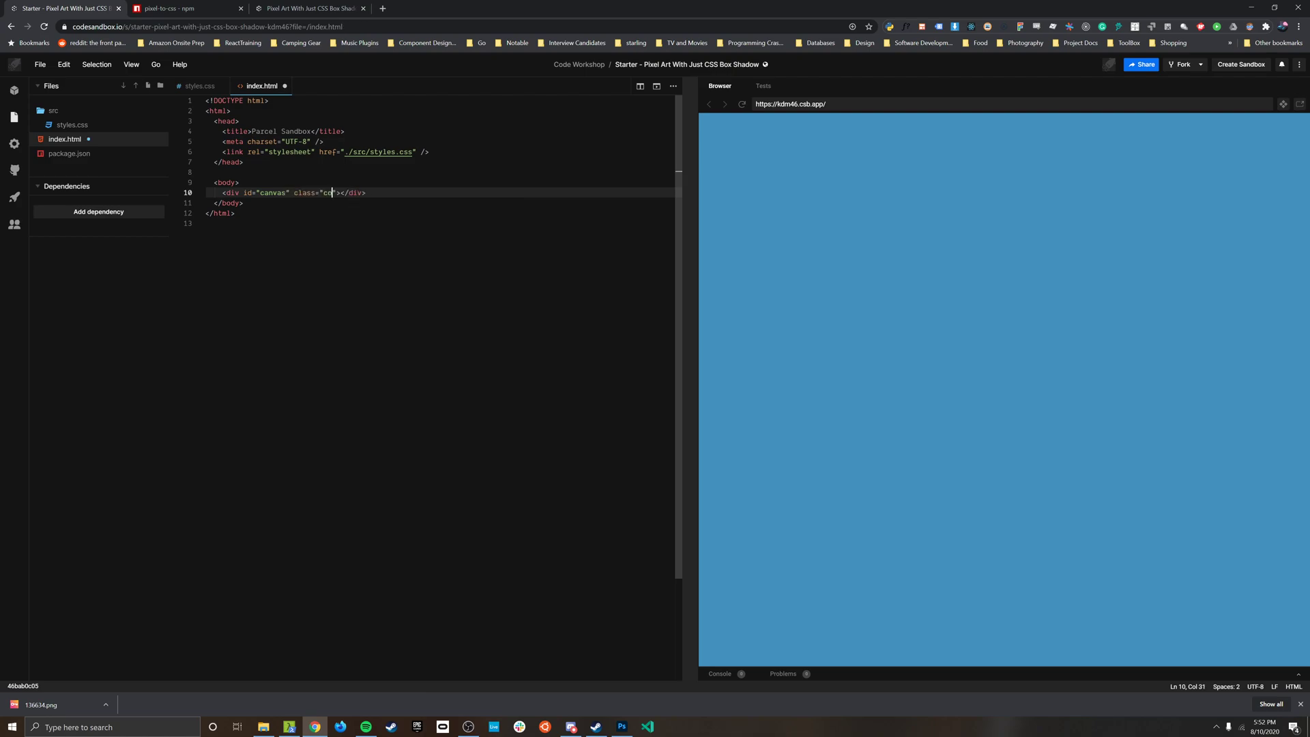
text(sonic)
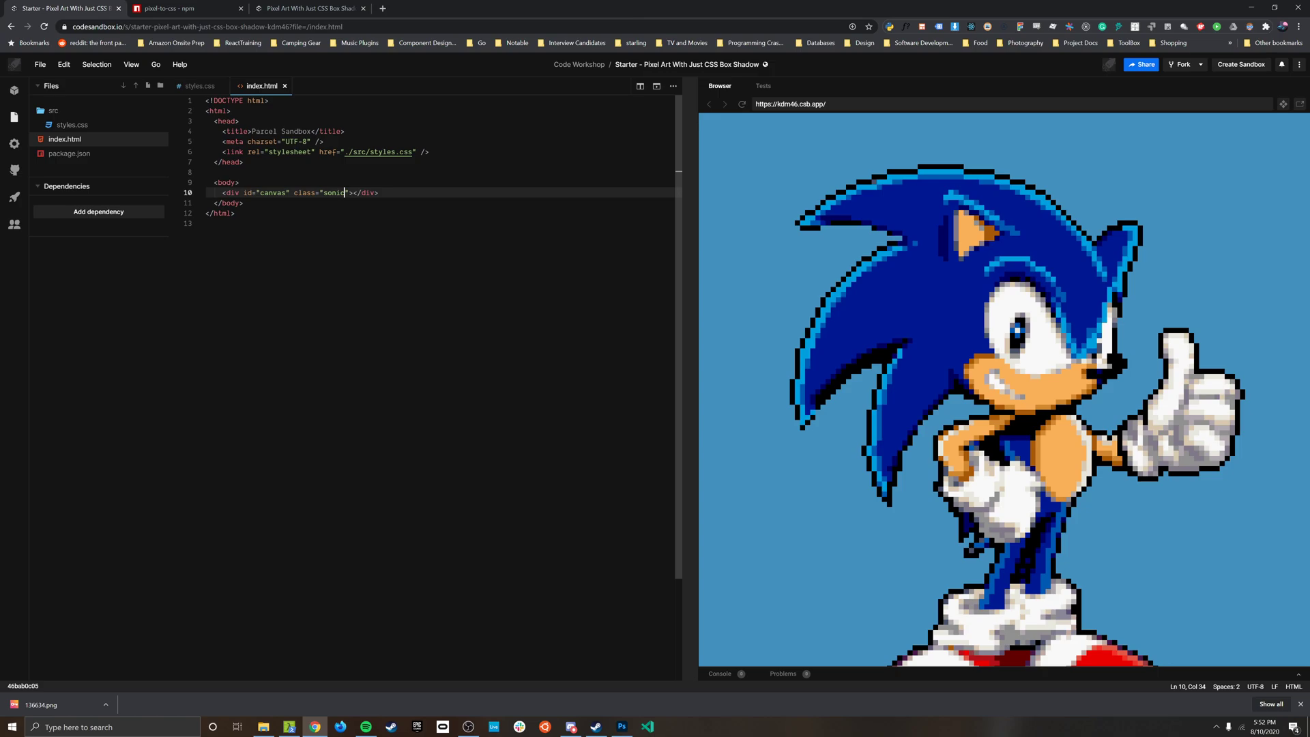
mouse_move(919, 360)
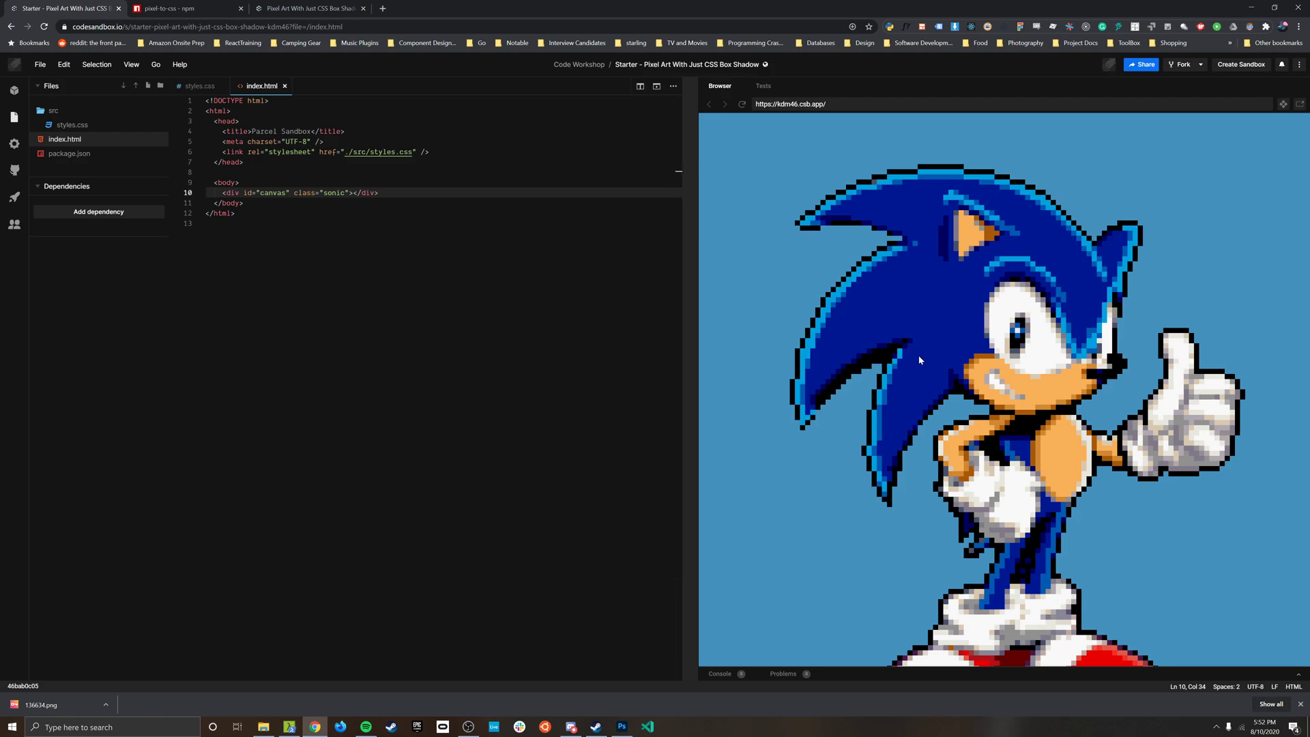
click(201, 85)
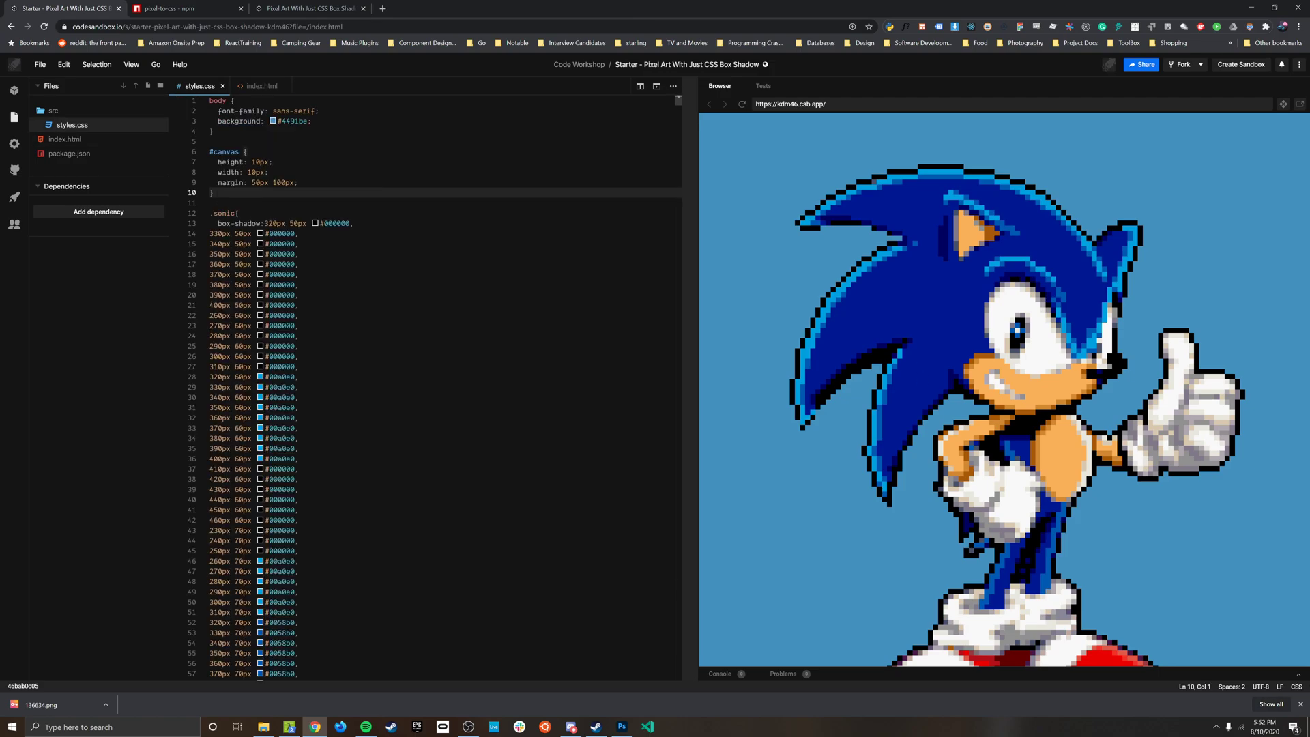